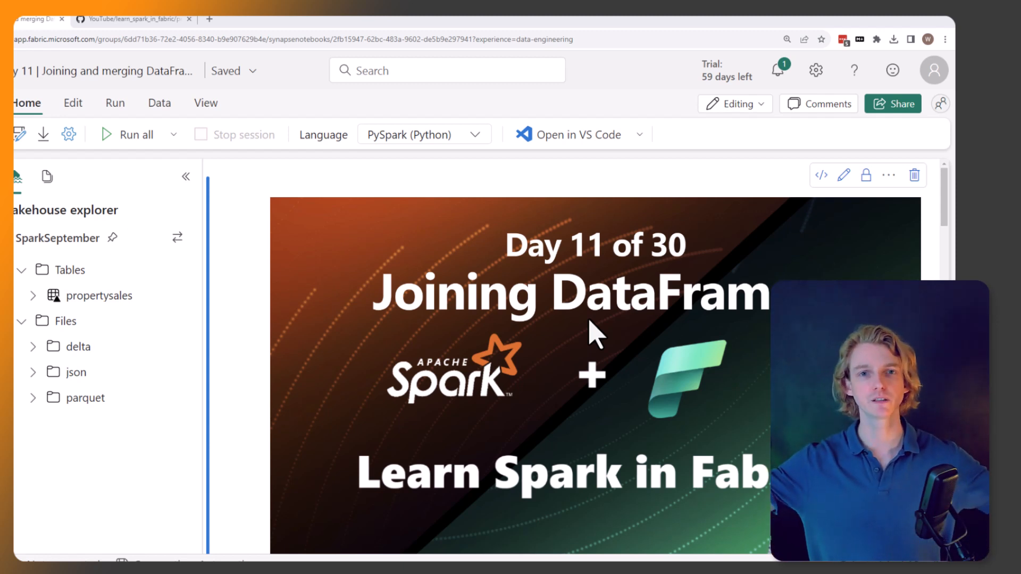
pyautogui.moveTo(578, 339)
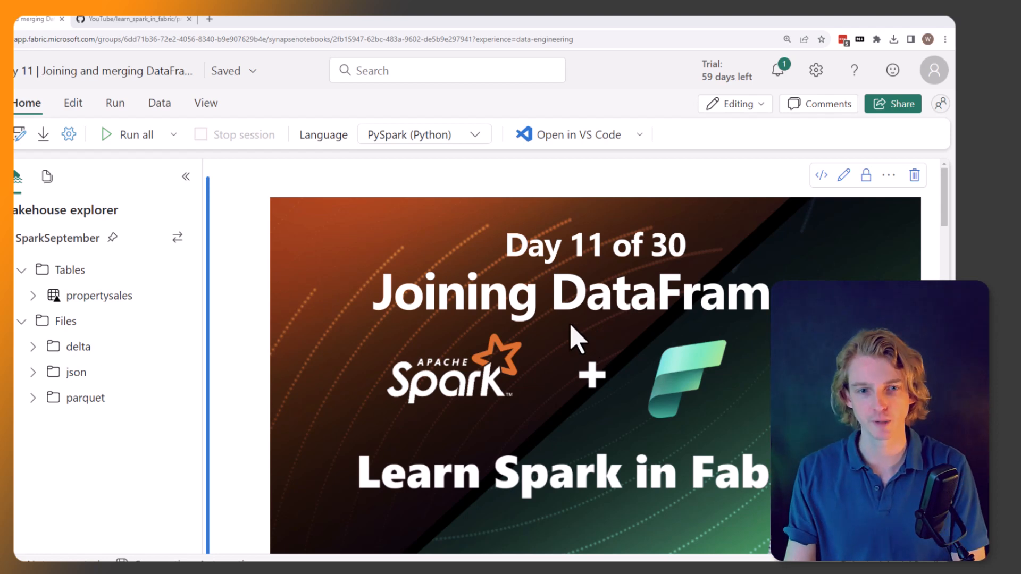
# Scroll down to the 'Let's get one DataFrame' cell that loads propertysales.
pyautogui.scroll(-3)
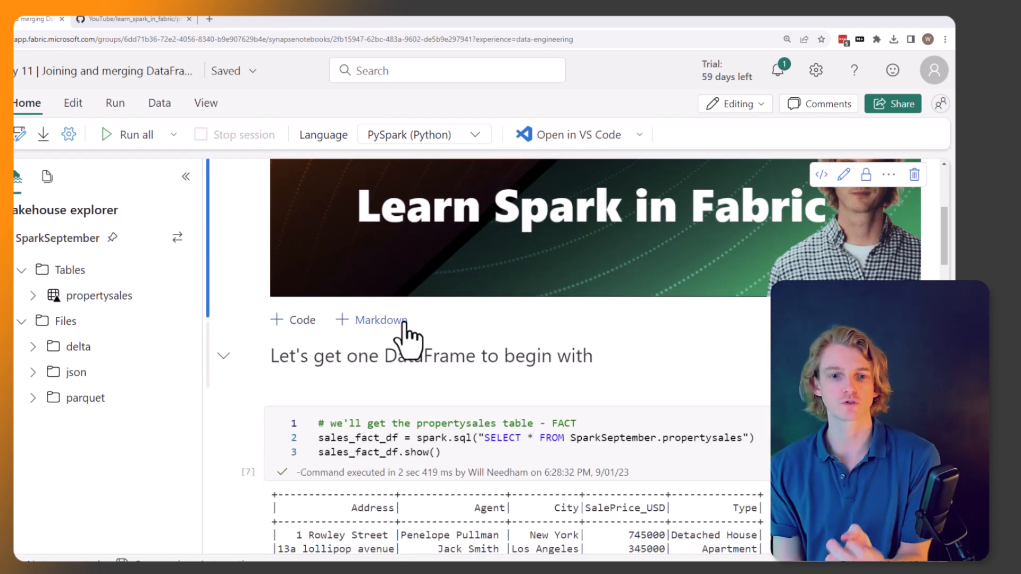
pyautogui.moveTo(496, 311)
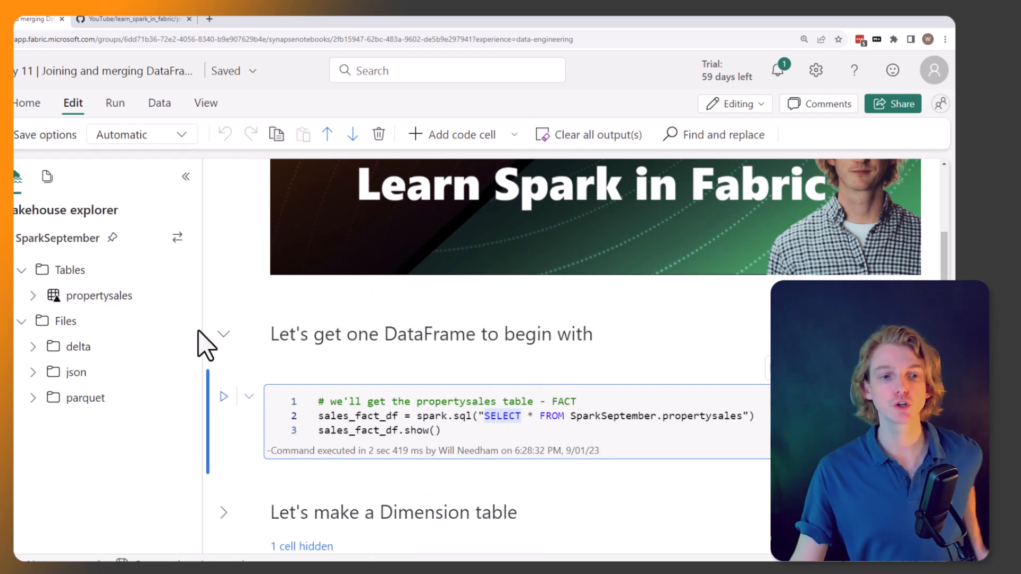
pyautogui.moveTo(99, 295)
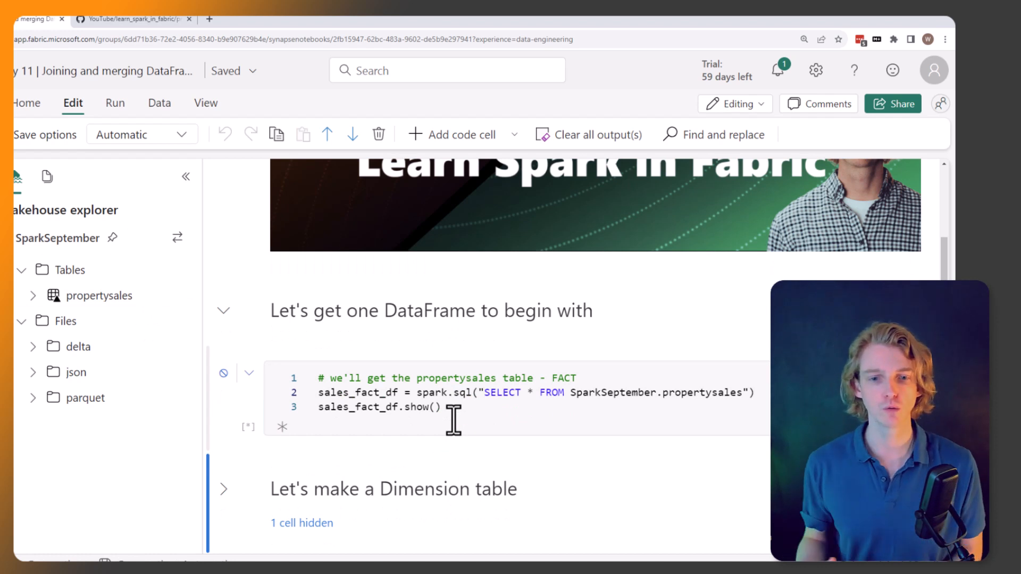
# Collapse the Lakehouse explorer and view the three propertysales rows in the output.
pyautogui.click(223, 374)
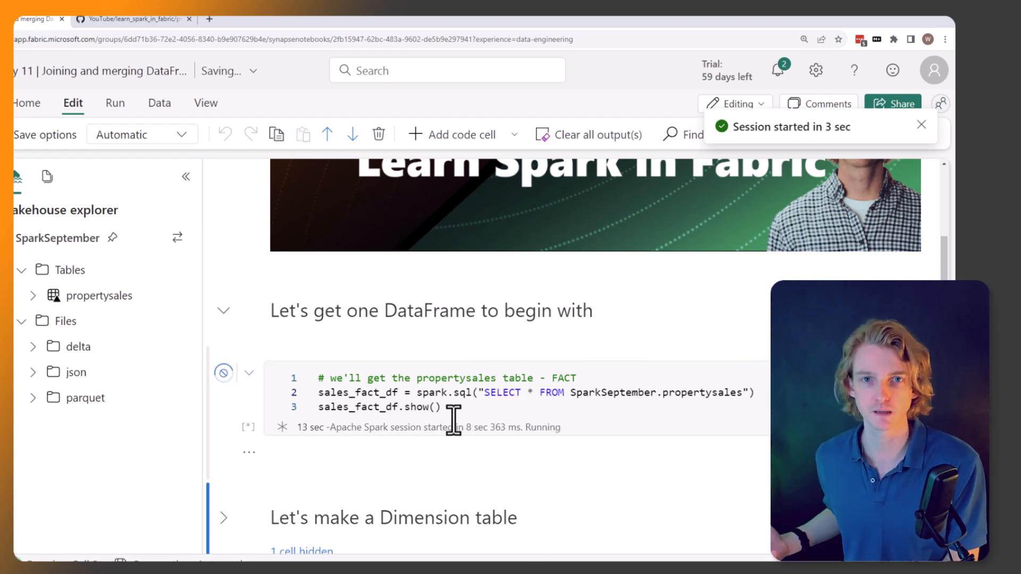
pyautogui.moveTo(430, 343)
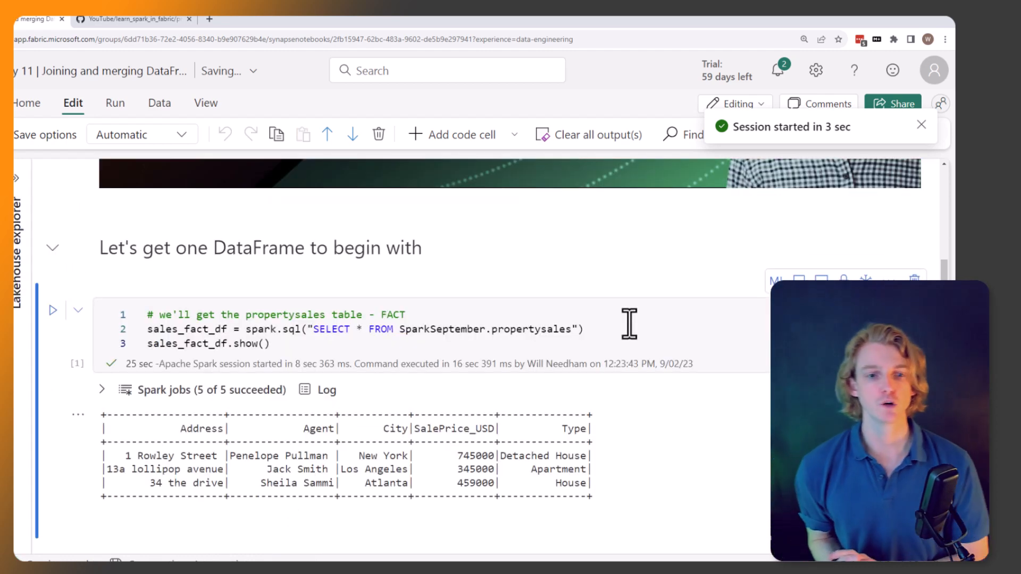
pyautogui.click(922, 125)
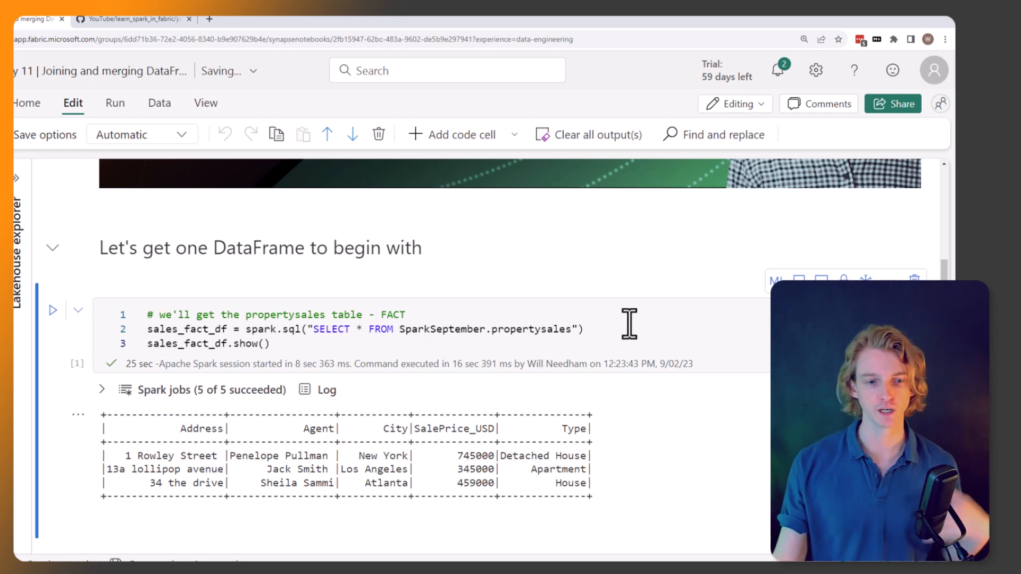
pyautogui.moveTo(293, 469)
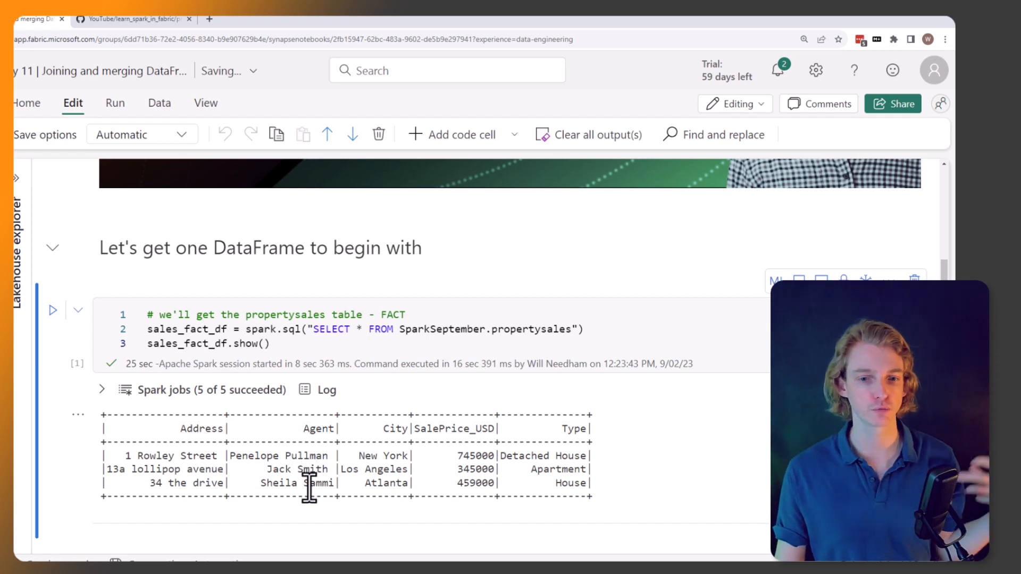
pyautogui.moveTo(316, 521)
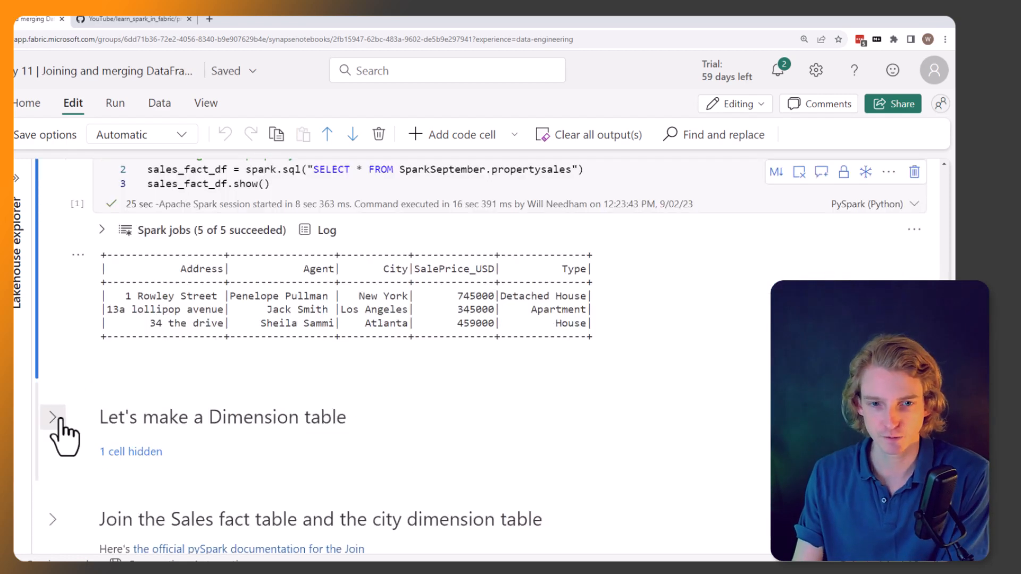
pyautogui.moveTo(128, 417)
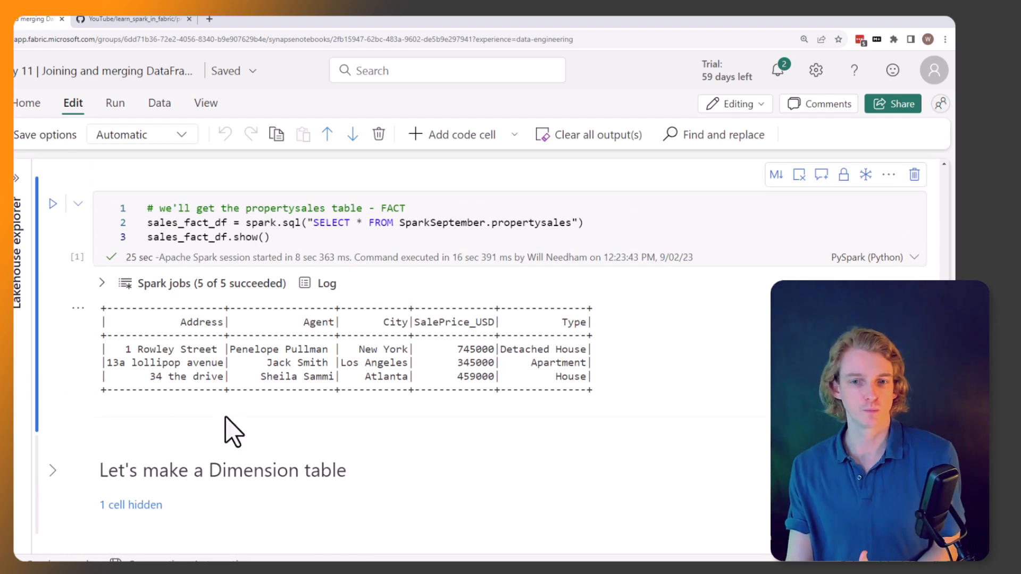
pyautogui.moveTo(618, 376)
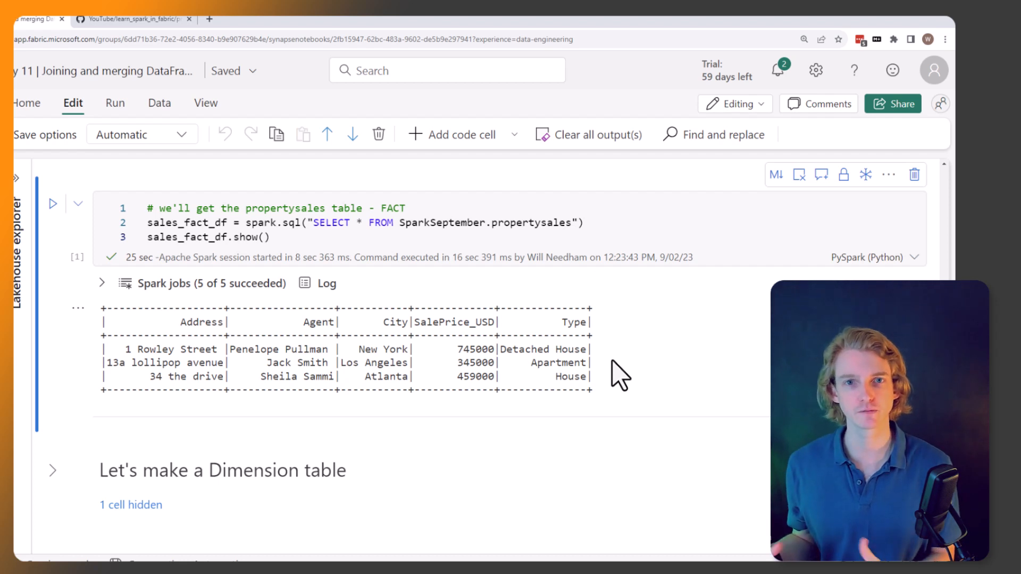
# Expand 'Let's make a Dimension table' and scroll to the cities_data code.
pyautogui.click(53, 470)
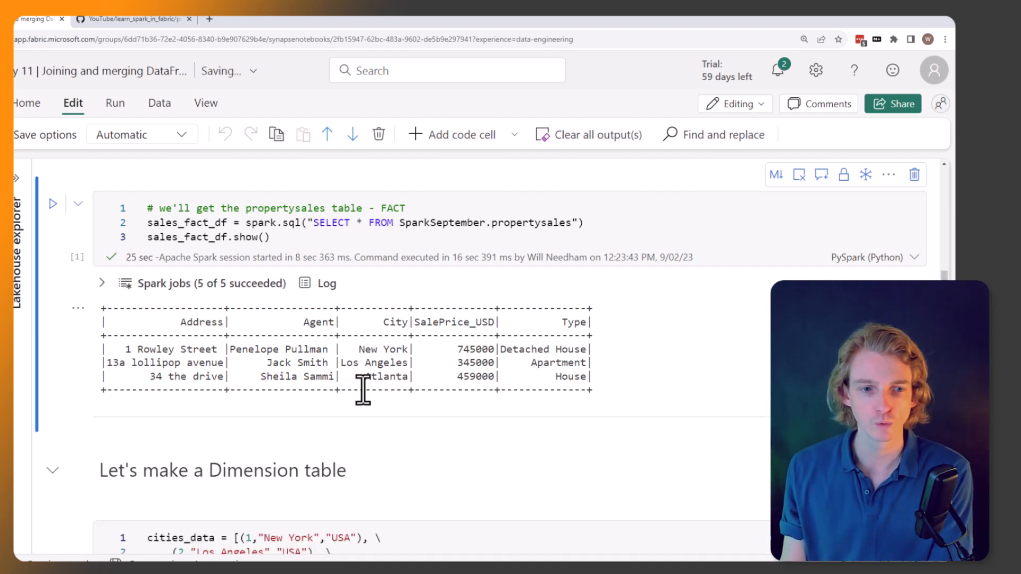
pyautogui.moveTo(280, 325)
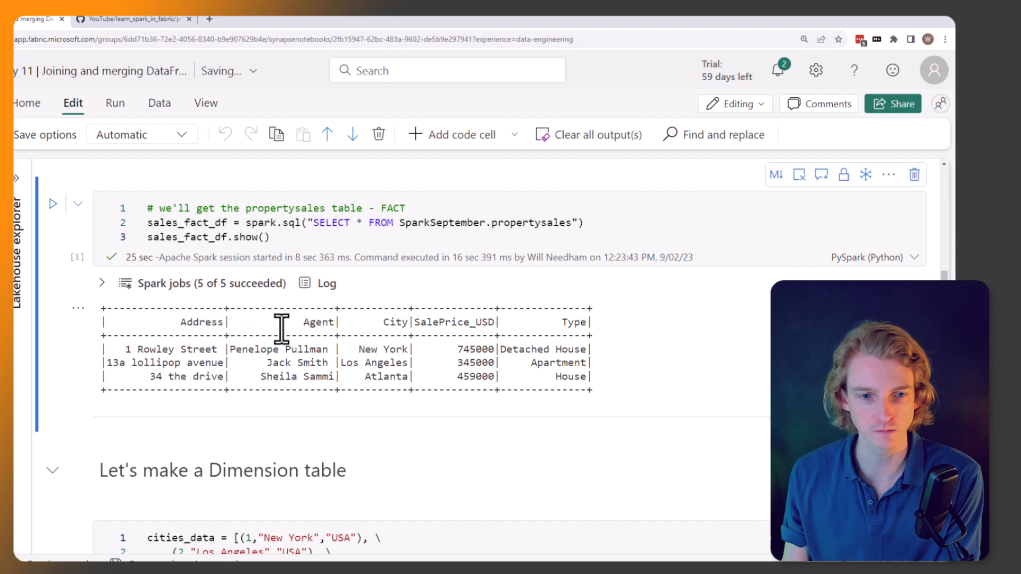
pyautogui.moveTo(309, 364)
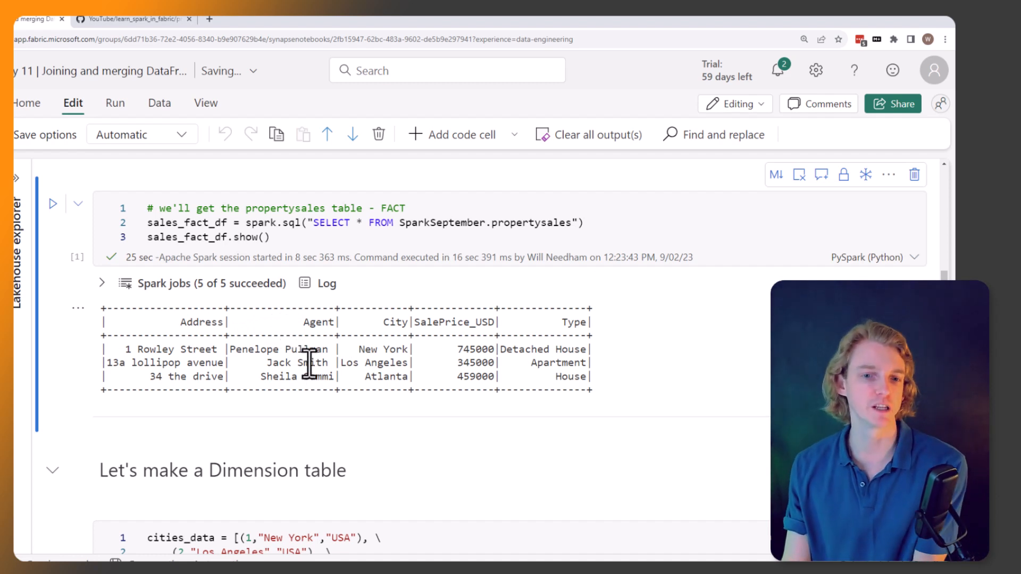
pyautogui.moveTo(401, 362)
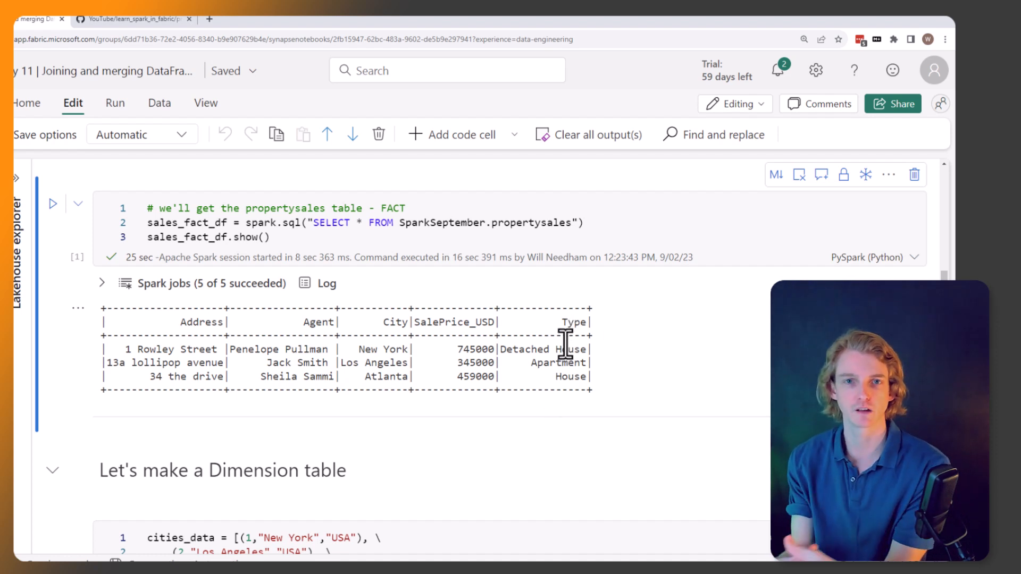
pyautogui.scroll(-3)
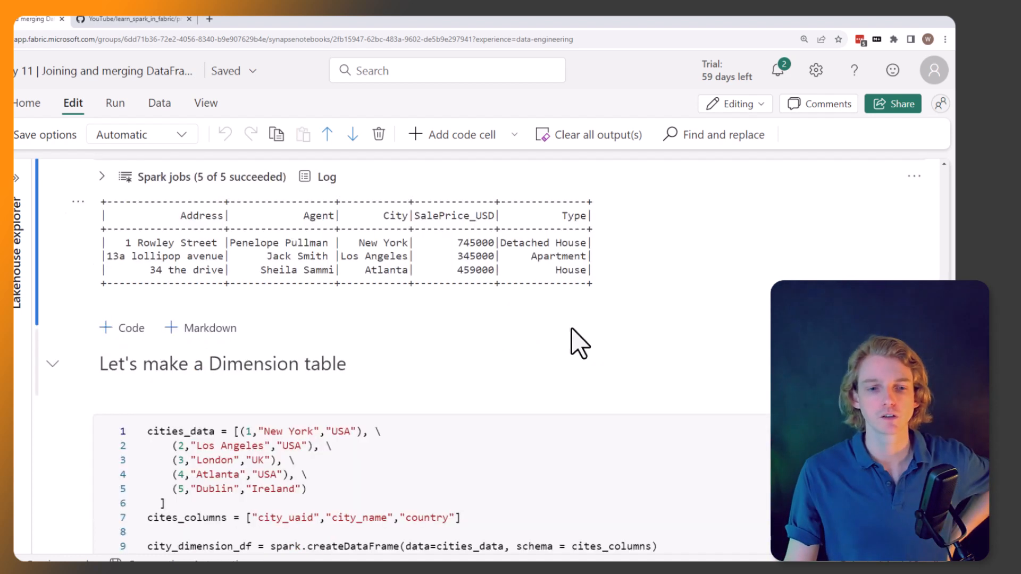
pyautogui.moveTo(561, 371)
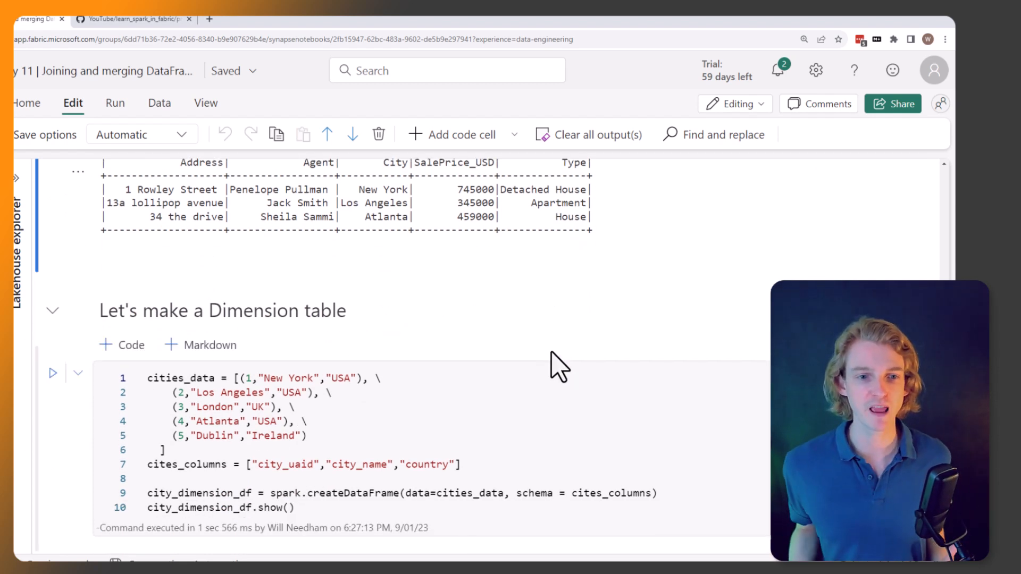
pyautogui.moveTo(250, 417)
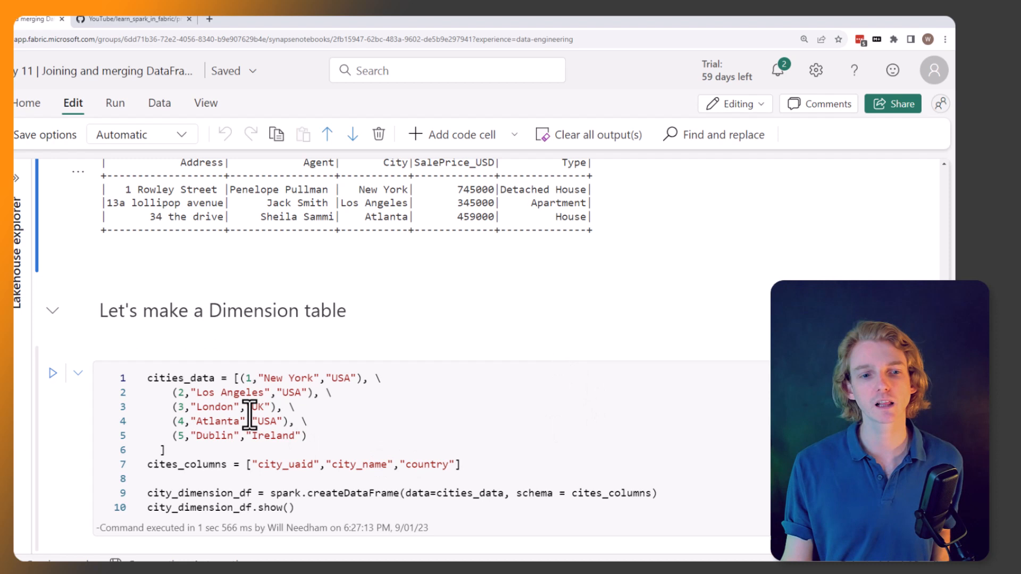
pyautogui.moveTo(151, 378)
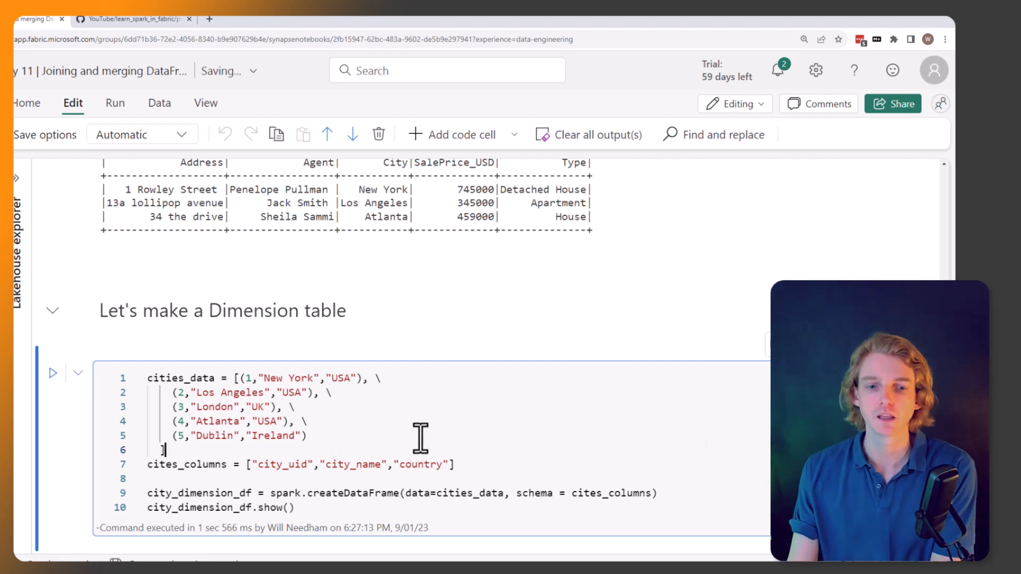
pyautogui.moveTo(465, 464)
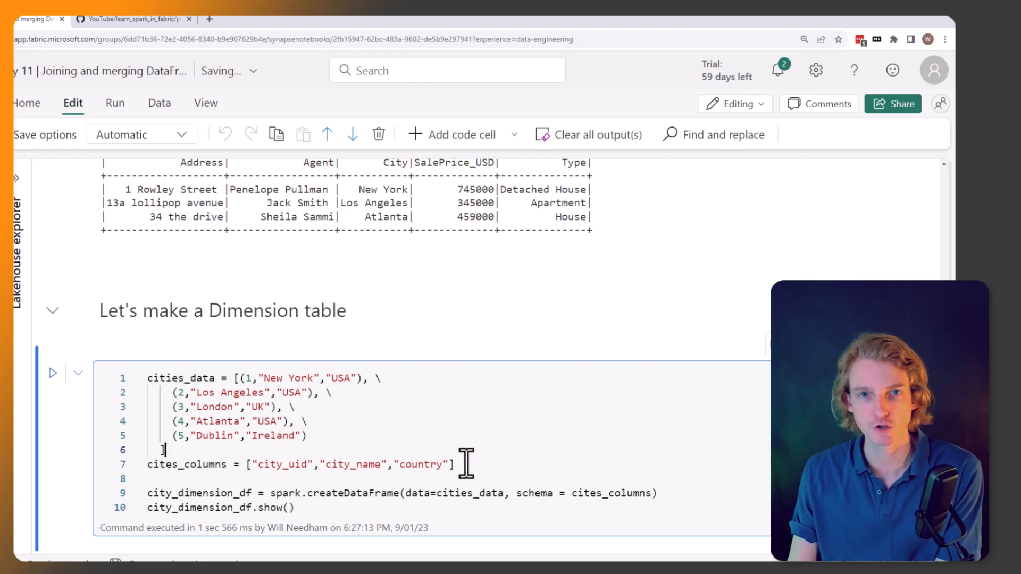
pyautogui.moveTo(354, 464)
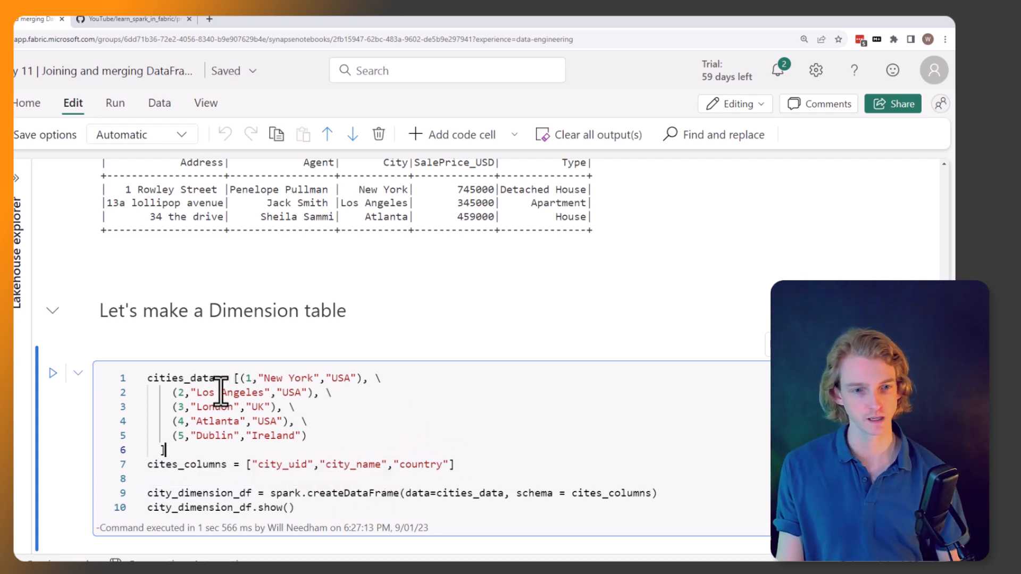
pyautogui.moveTo(511, 400)
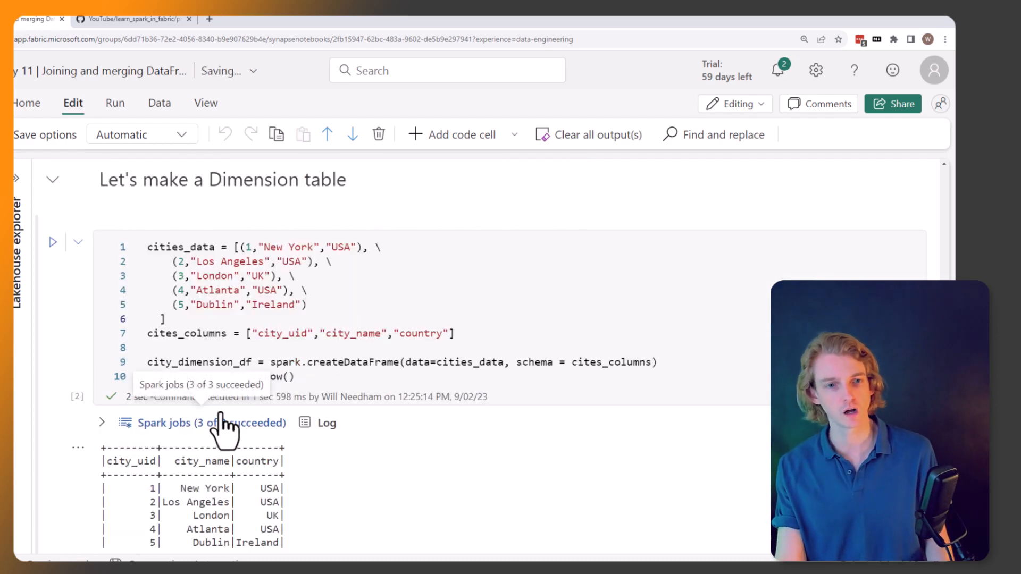
pyautogui.moveTo(131, 469)
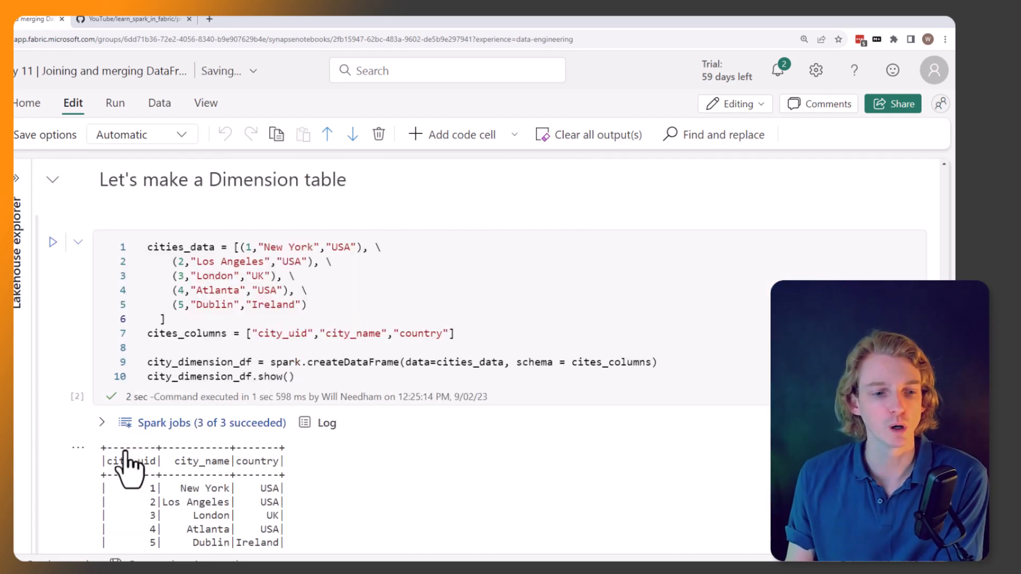
# Run the cities_data cell to show the five cities with city_uid, city_name and country.
pyautogui.scroll(3)
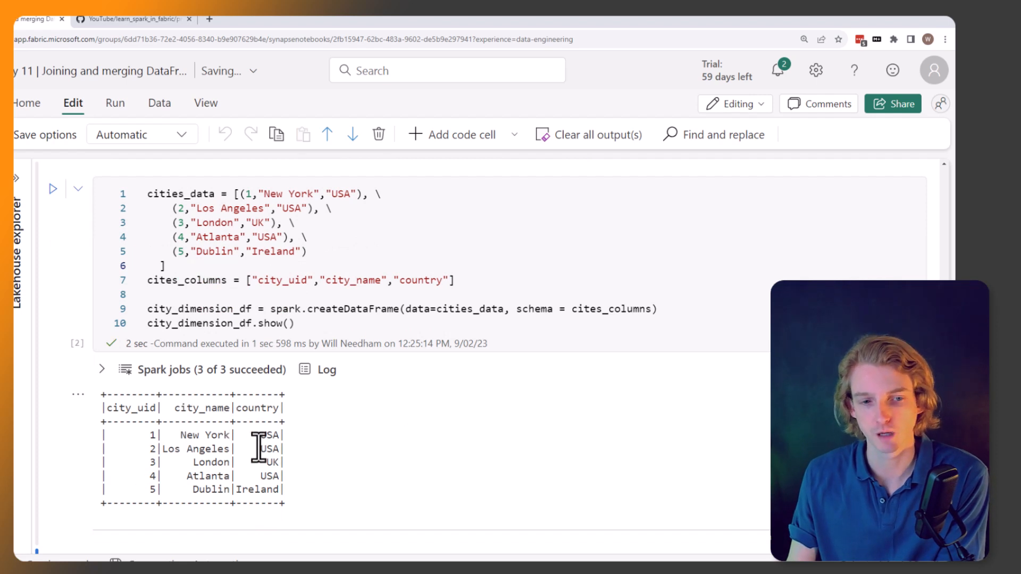
pyautogui.doubleClick(195, 435)
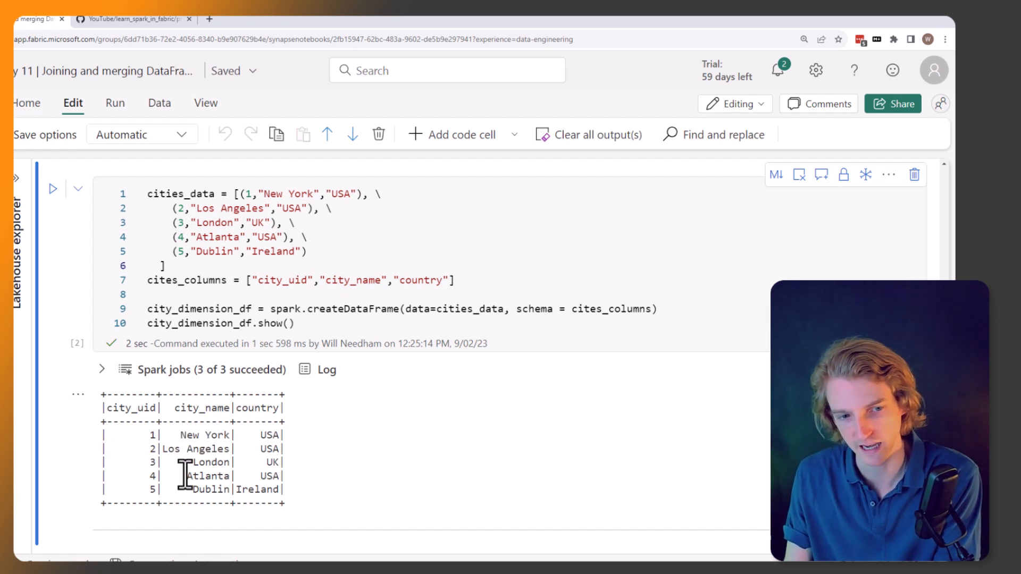
pyautogui.moveTo(228, 462)
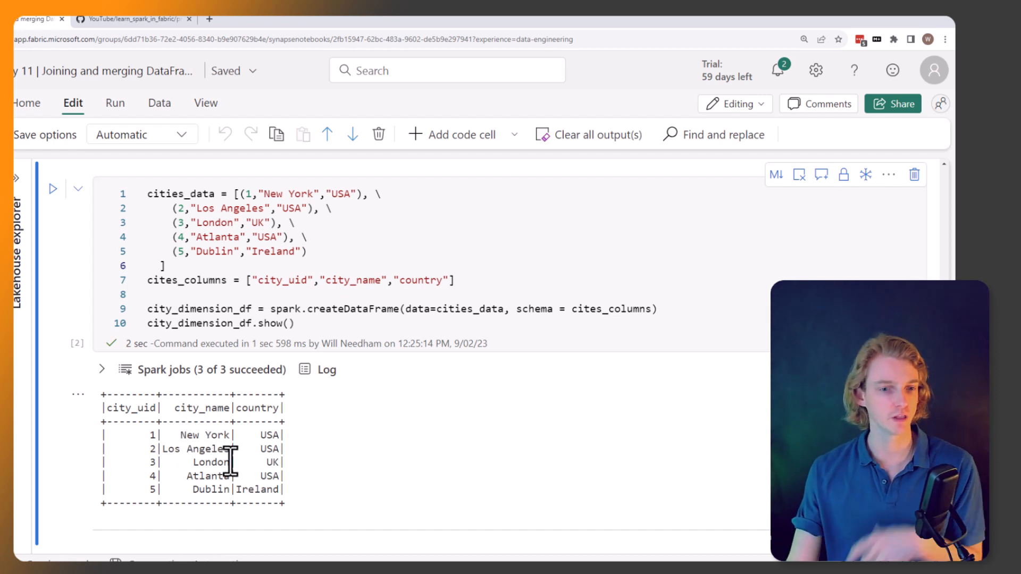
pyautogui.moveTo(517, 328)
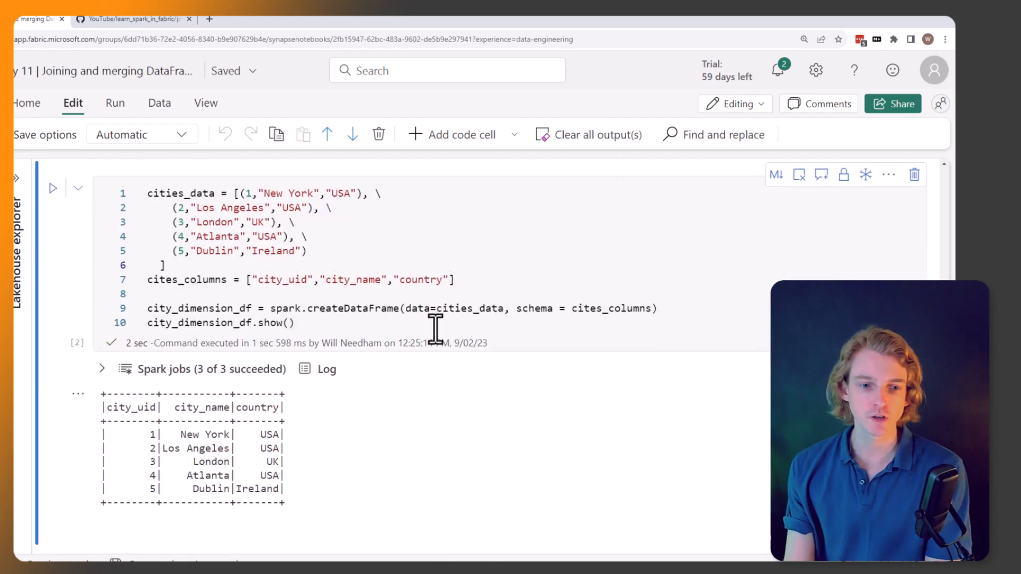
# Scroll down to the notebook's join section.
pyautogui.scroll(-3)
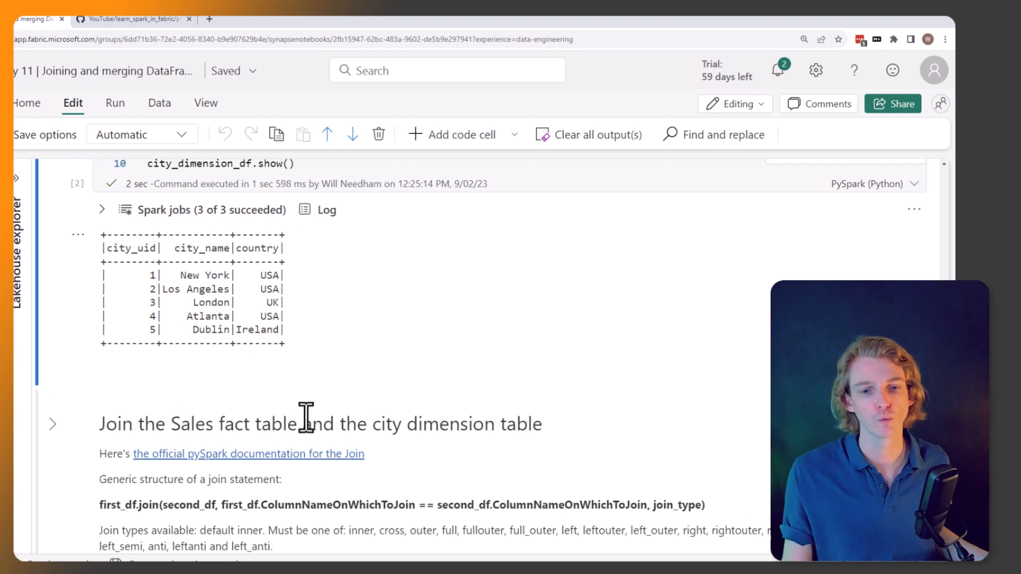
pyautogui.scroll(-3)
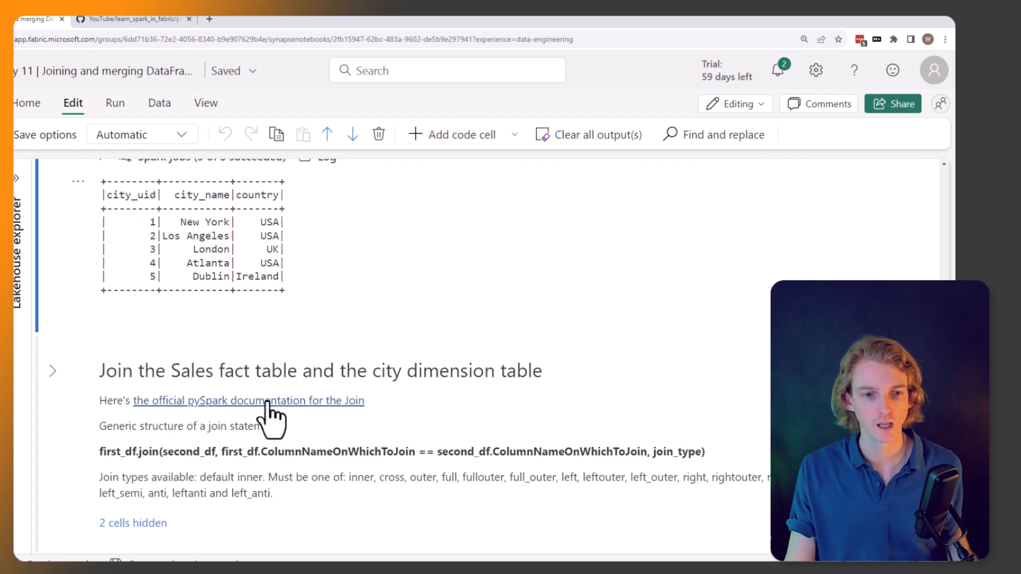
pyautogui.moveTo(489, 429)
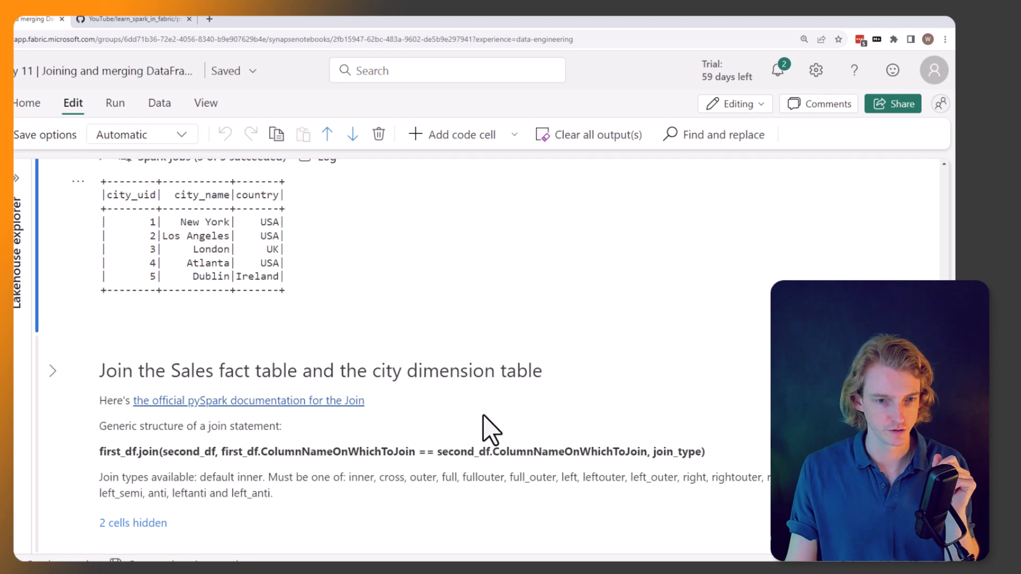
pyautogui.moveTo(238, 426)
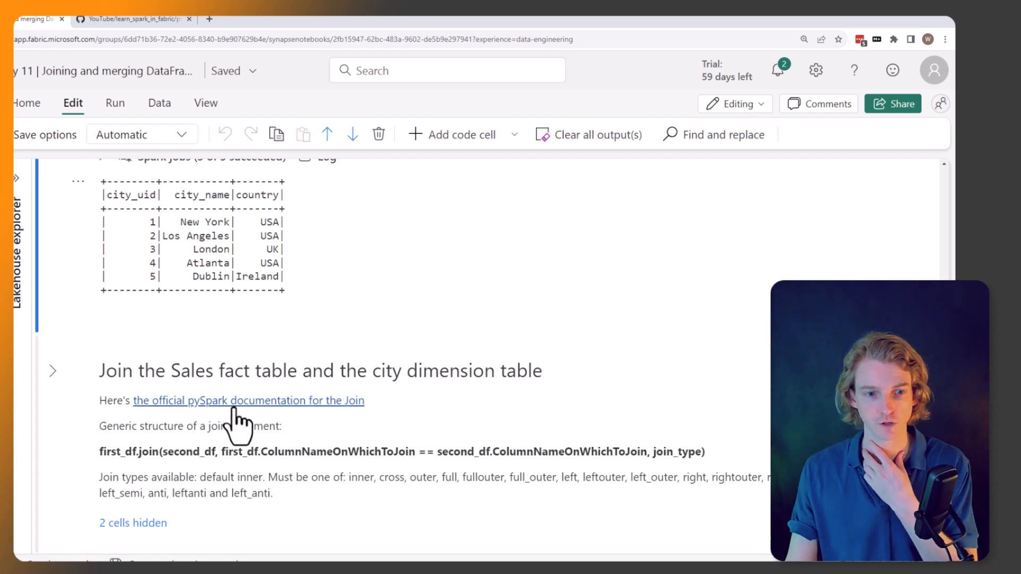
pyautogui.moveTo(354, 436)
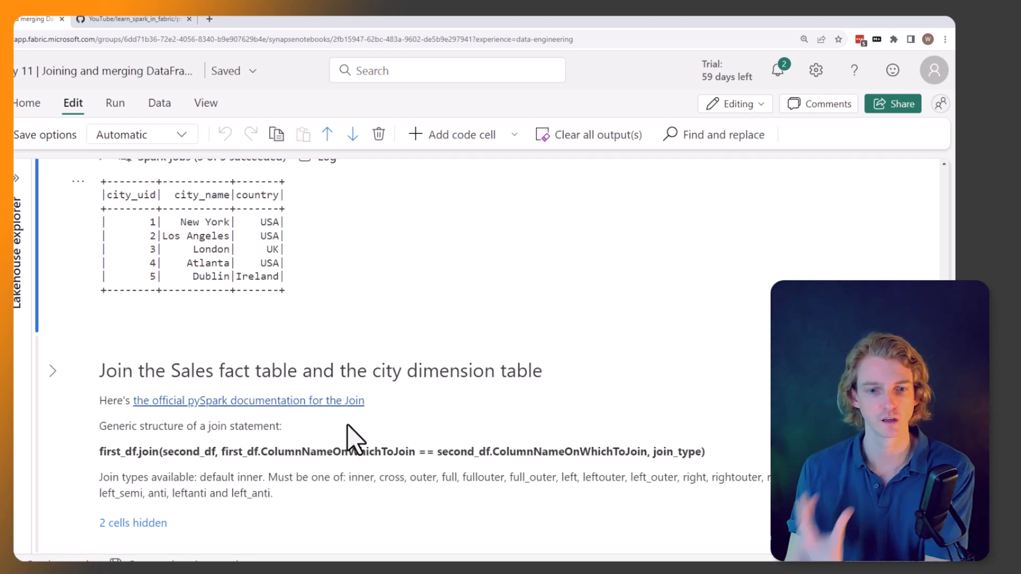
pyautogui.moveTo(378, 429)
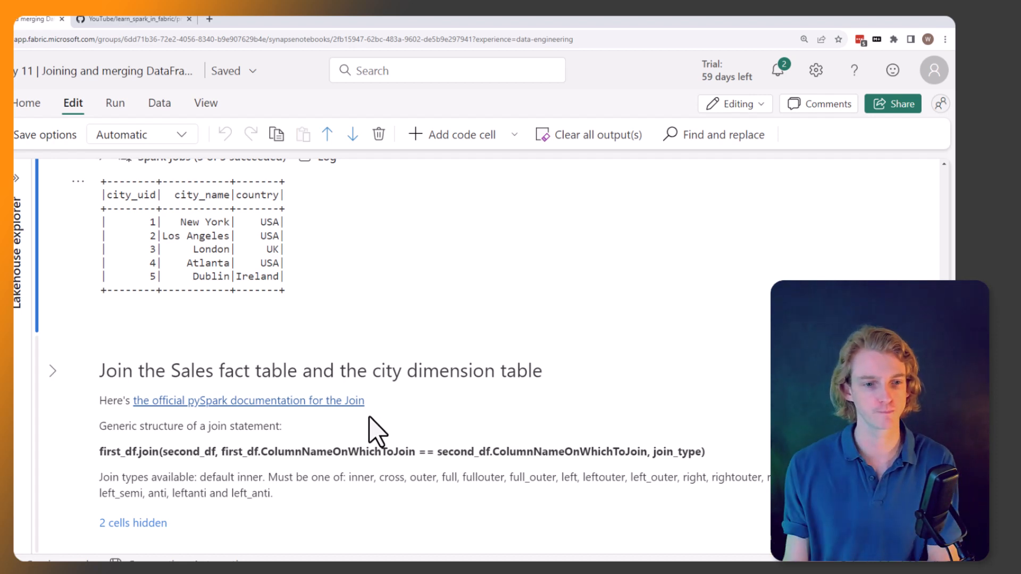
pyautogui.scroll(-3)
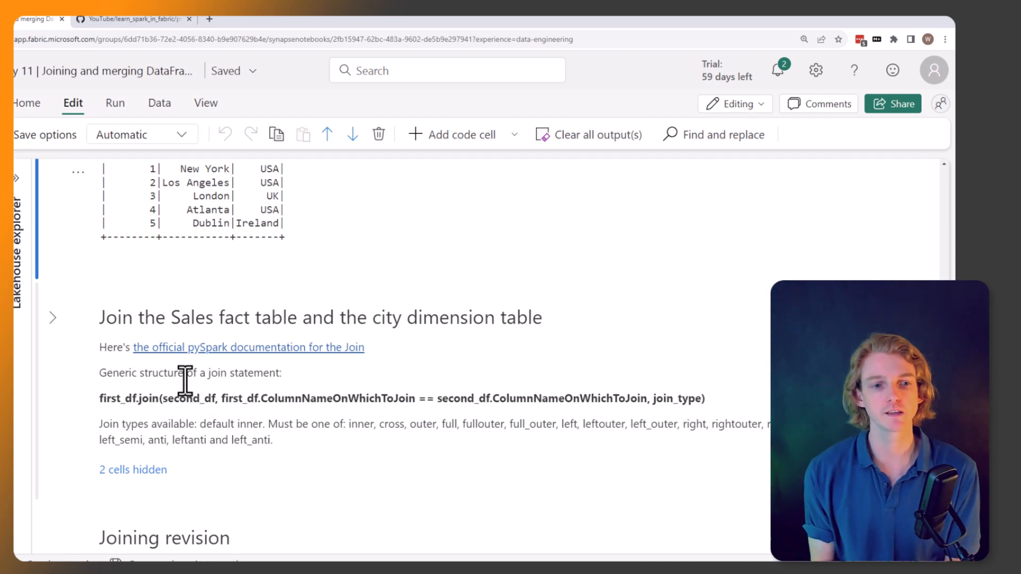
pyautogui.moveTo(114, 423)
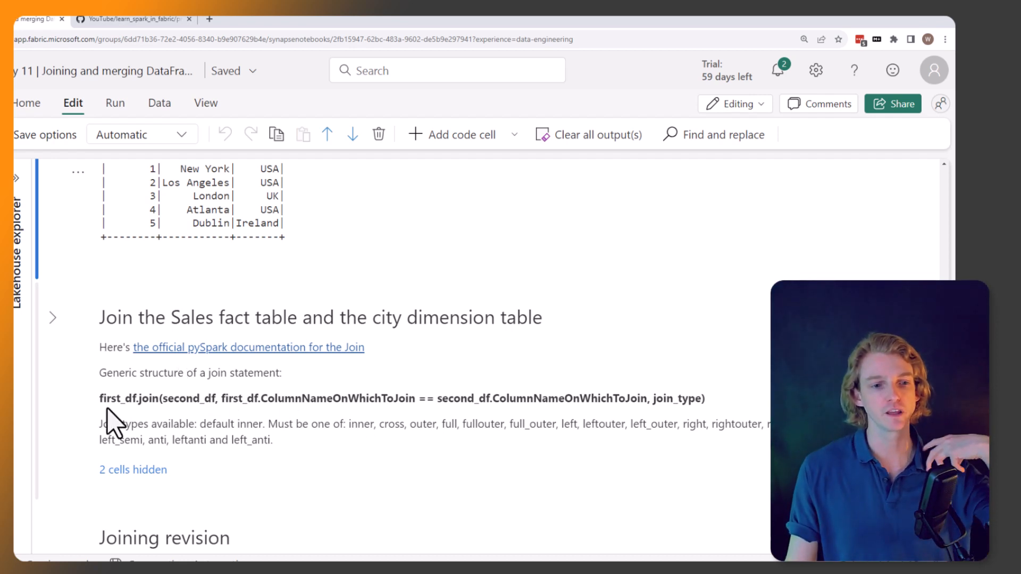
pyautogui.moveTo(272, 404)
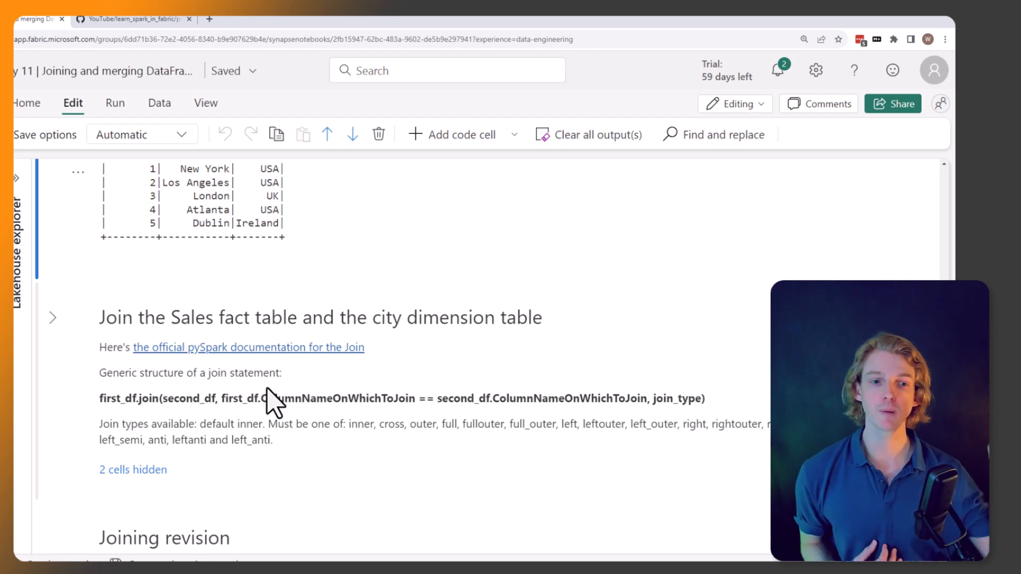
pyautogui.moveTo(212, 433)
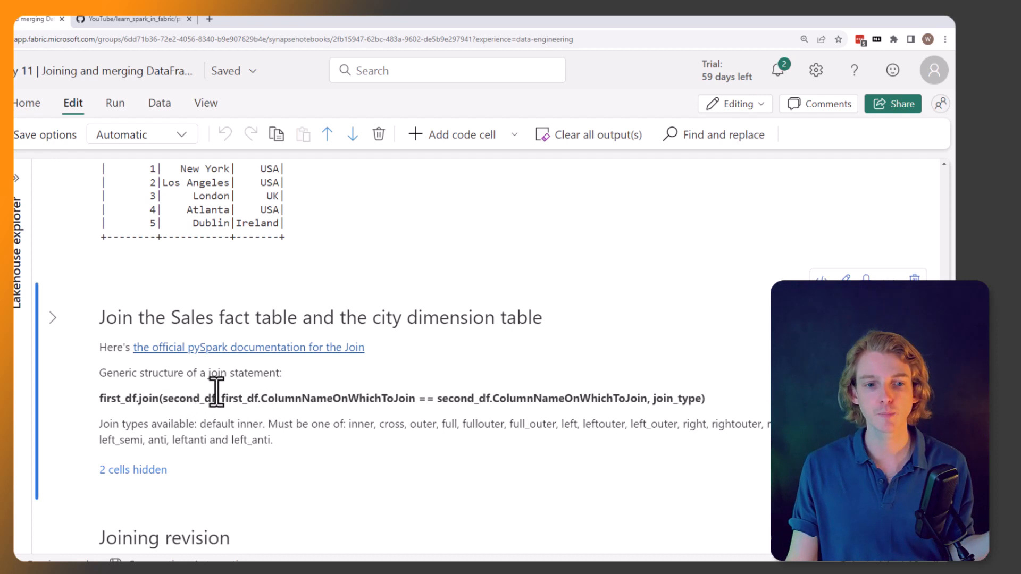
# Highlight the join_type in the join syntax and open the official PySpark join documentation.
pyautogui.doubleClick(284, 398)
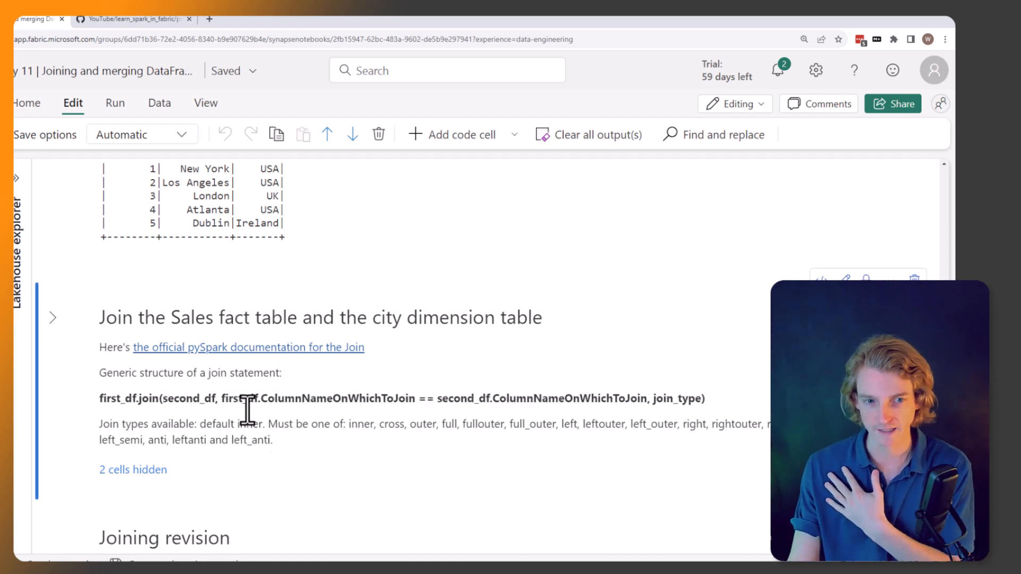
pyautogui.moveTo(371, 466)
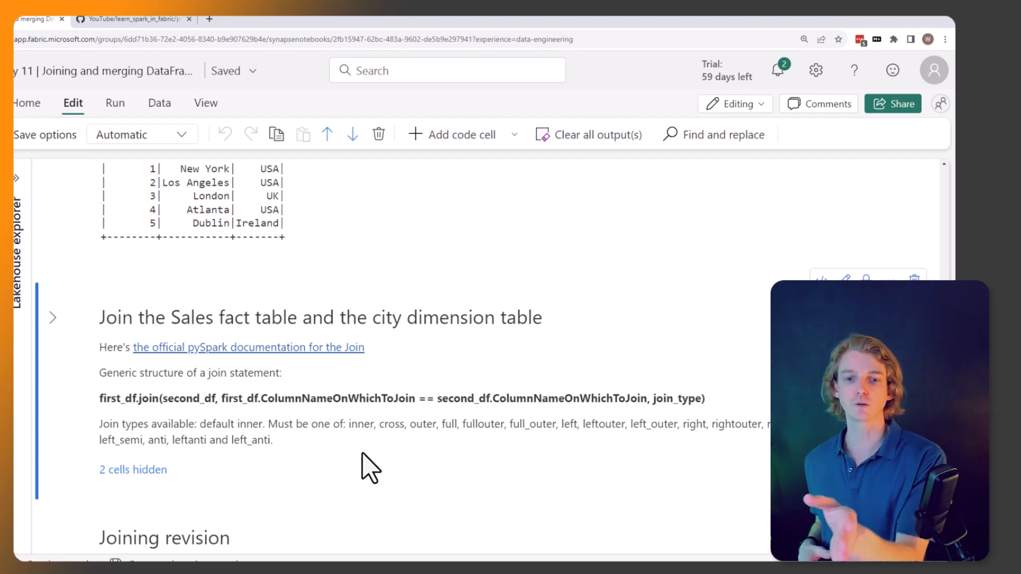
pyautogui.moveTo(510, 398)
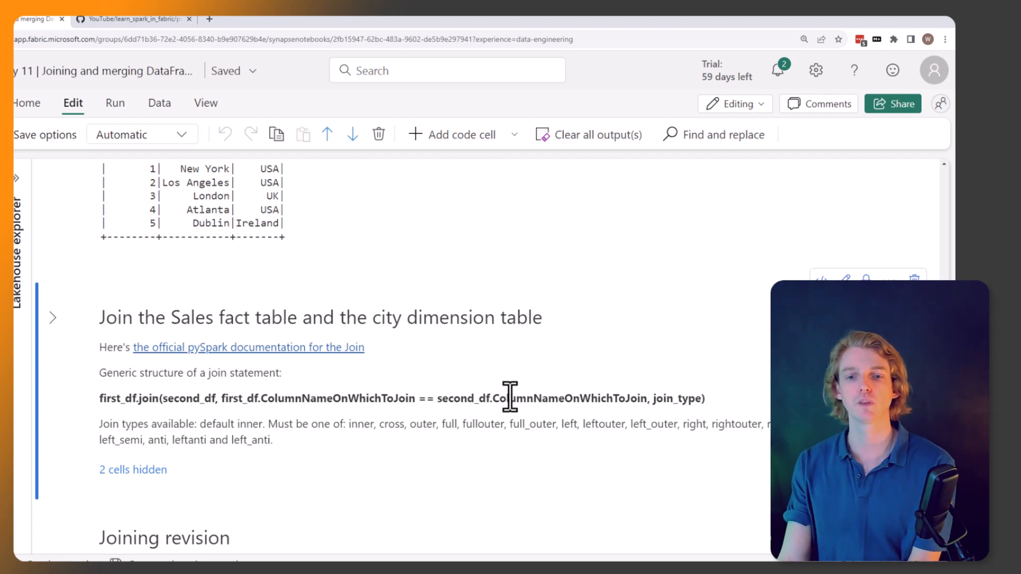
pyautogui.doubleClick(676, 398)
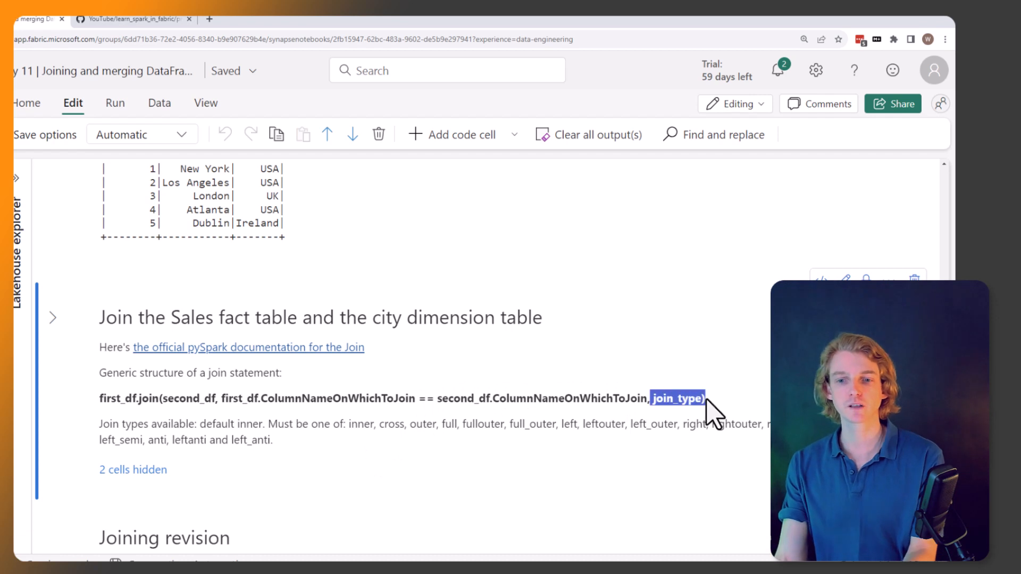
pyautogui.moveTo(684, 397)
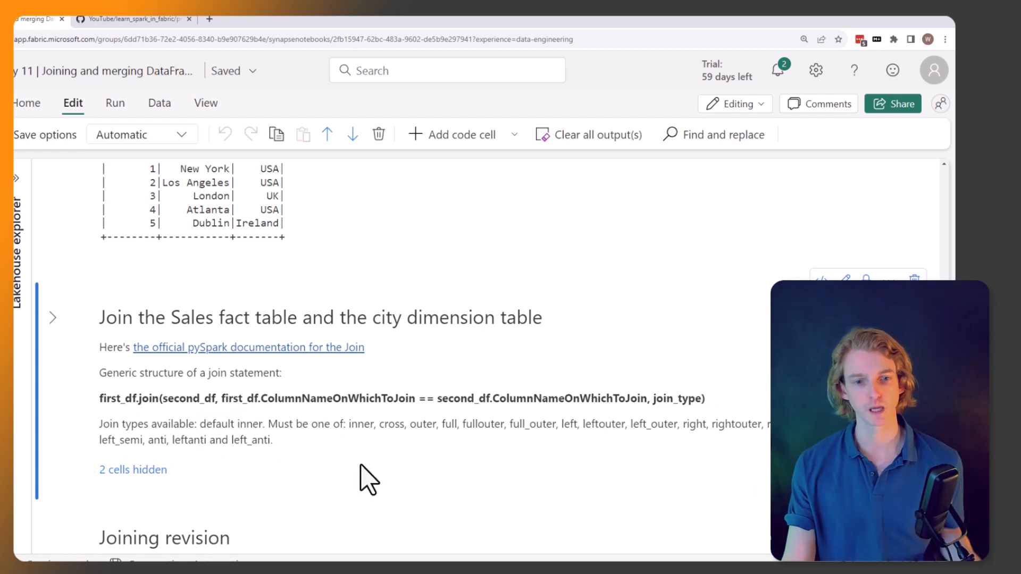
pyautogui.moveTo(377, 472)
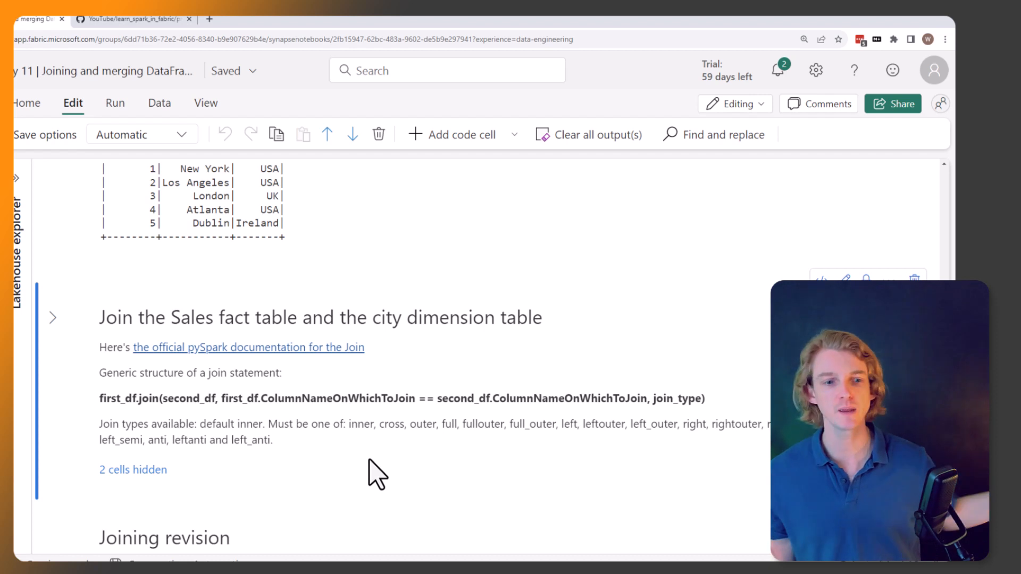
pyautogui.moveTo(303, 487)
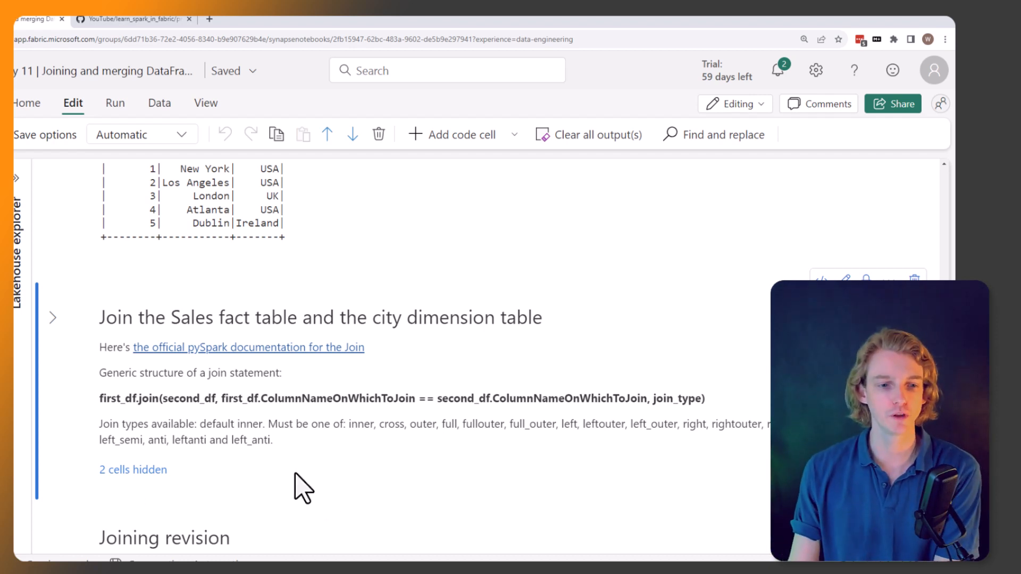
pyautogui.moveTo(290, 423)
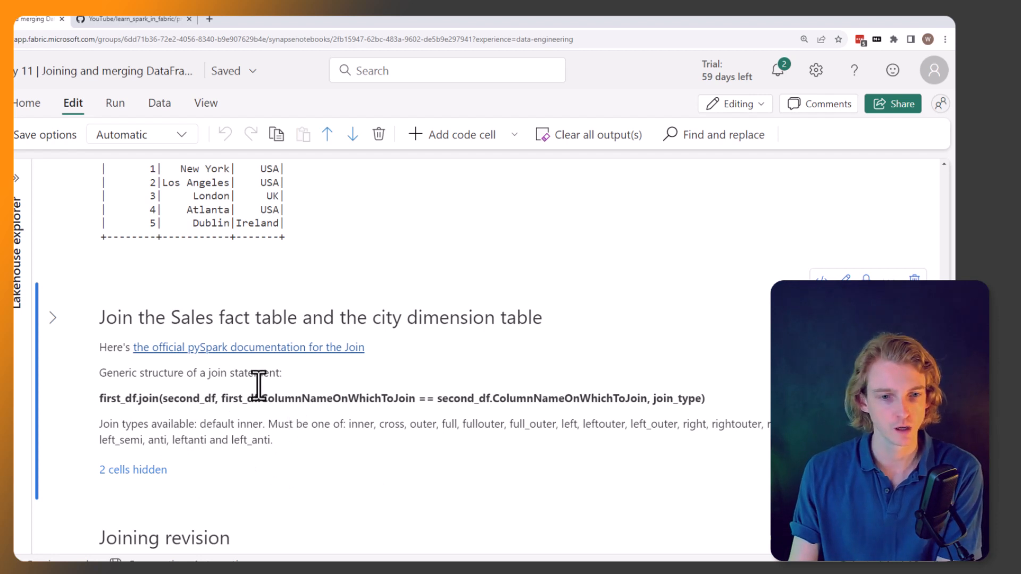
pyautogui.click(247, 347)
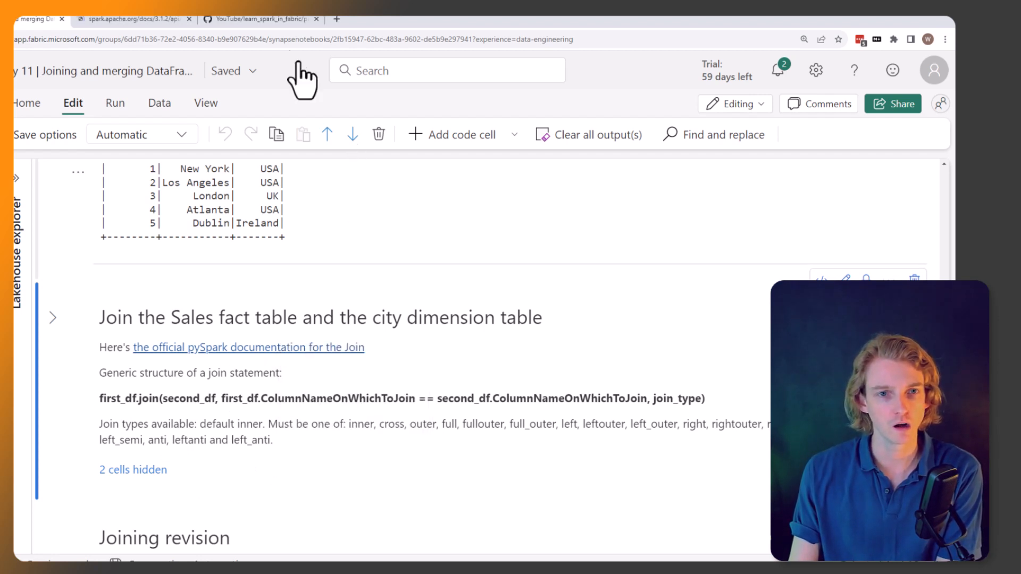
pyautogui.click(130, 19)
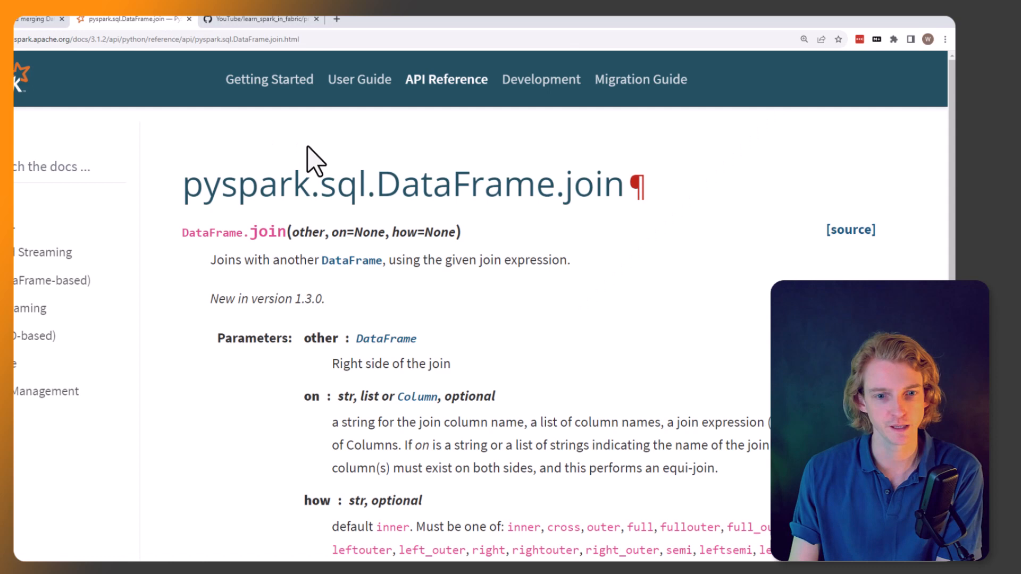
pyautogui.scroll(-3)
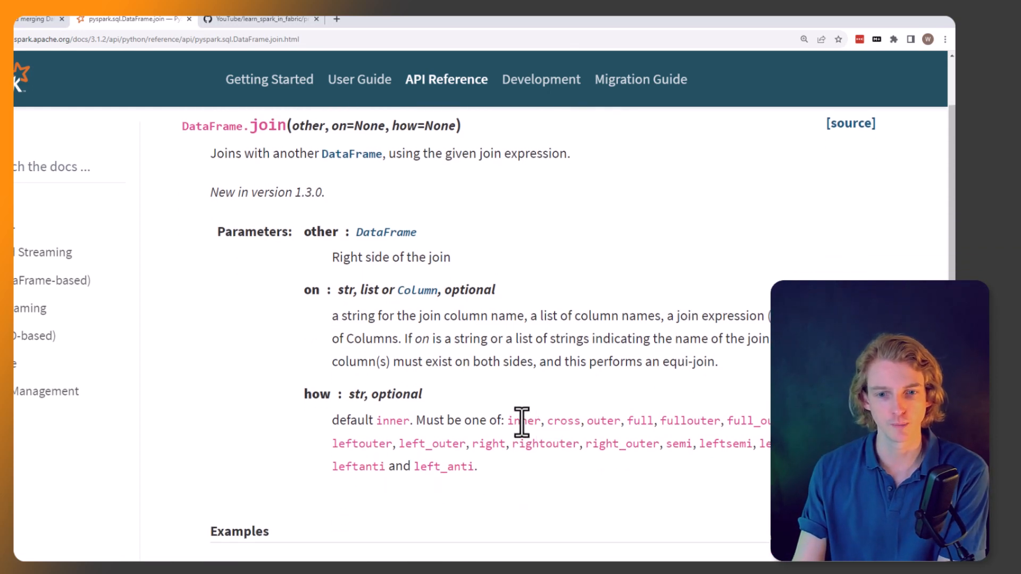
pyautogui.scroll(-3)
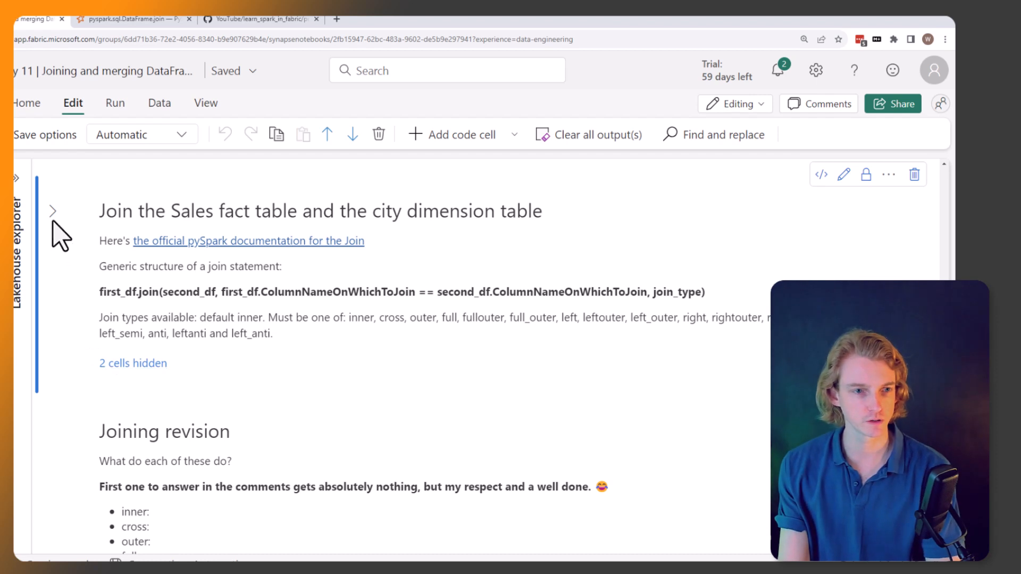
# Expand the join section and select the inner join code cell.
pyautogui.click(52, 211)
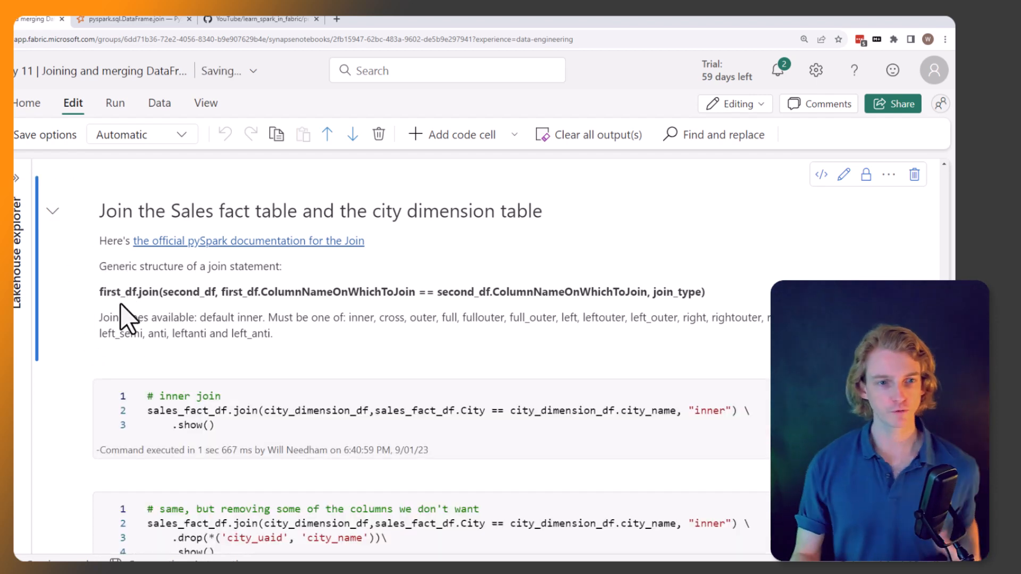
pyautogui.moveTo(220, 313)
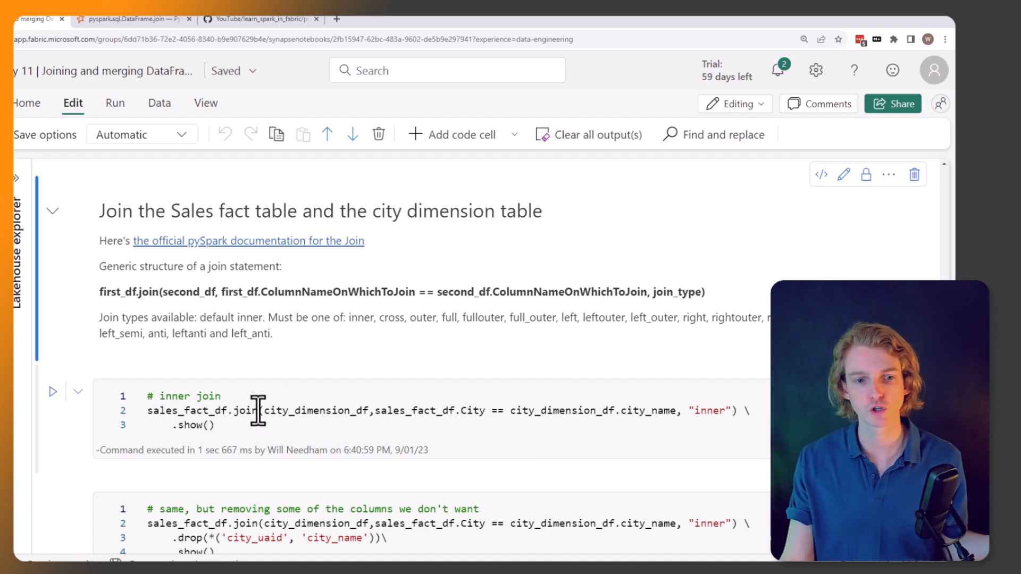
pyautogui.click(348, 410)
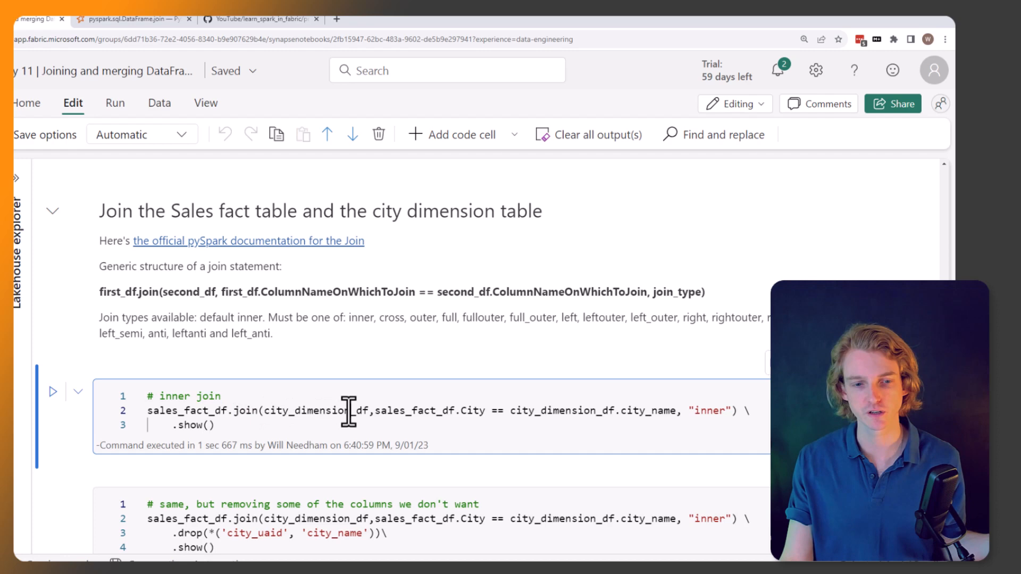
pyautogui.scroll(3)
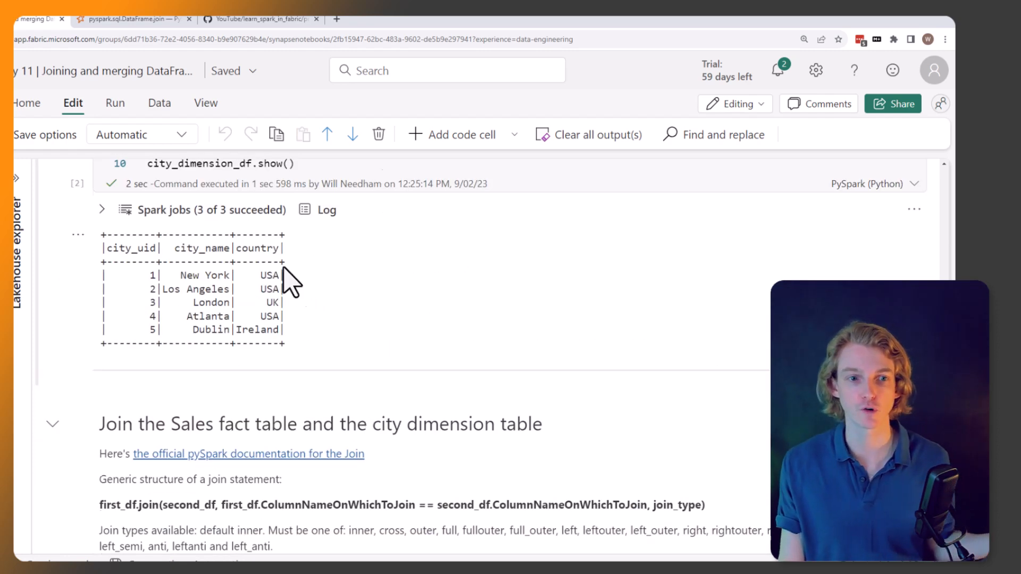
pyautogui.scroll(-3)
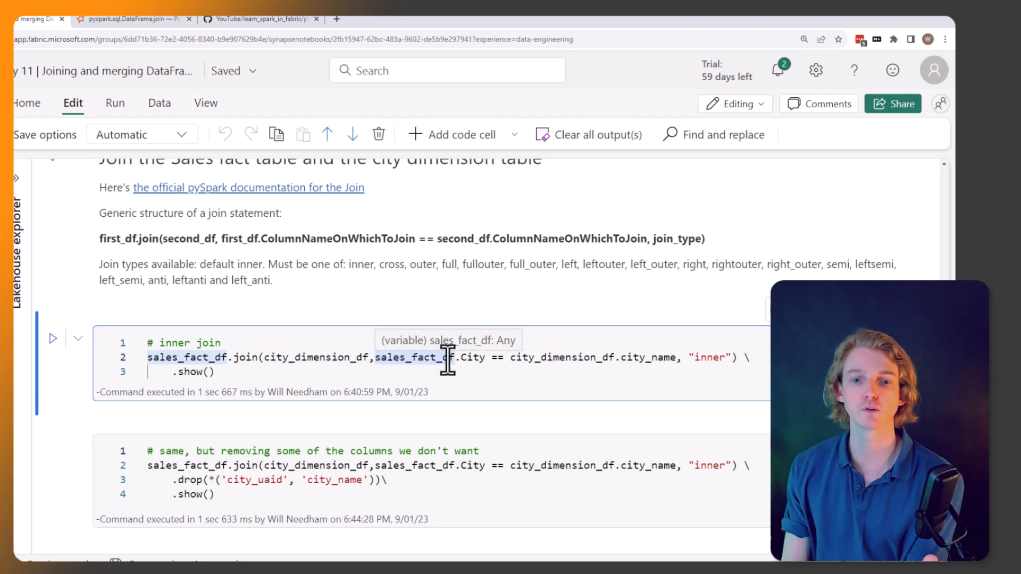
pyautogui.moveTo(524, 368)
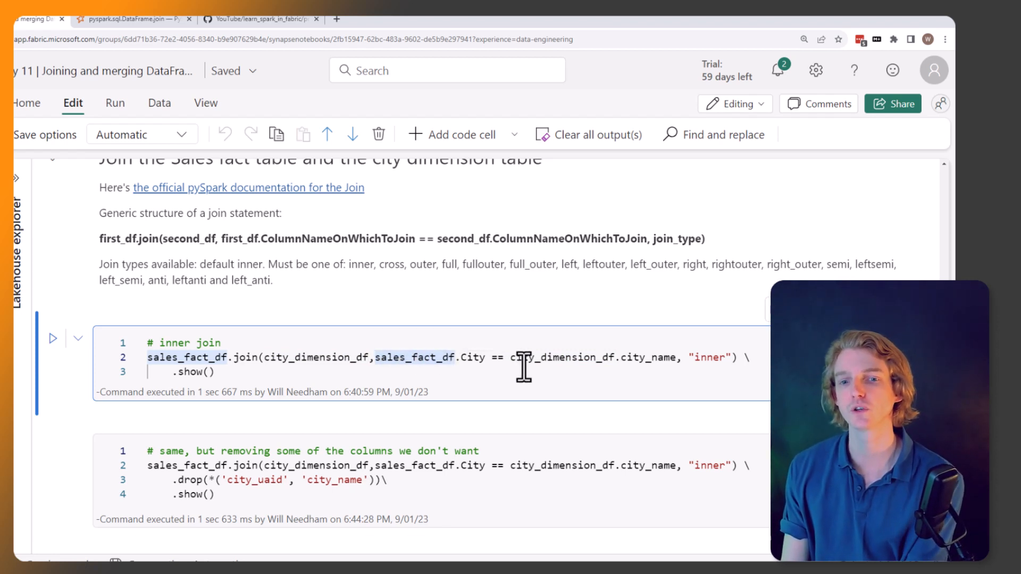
pyautogui.moveTo(674, 364)
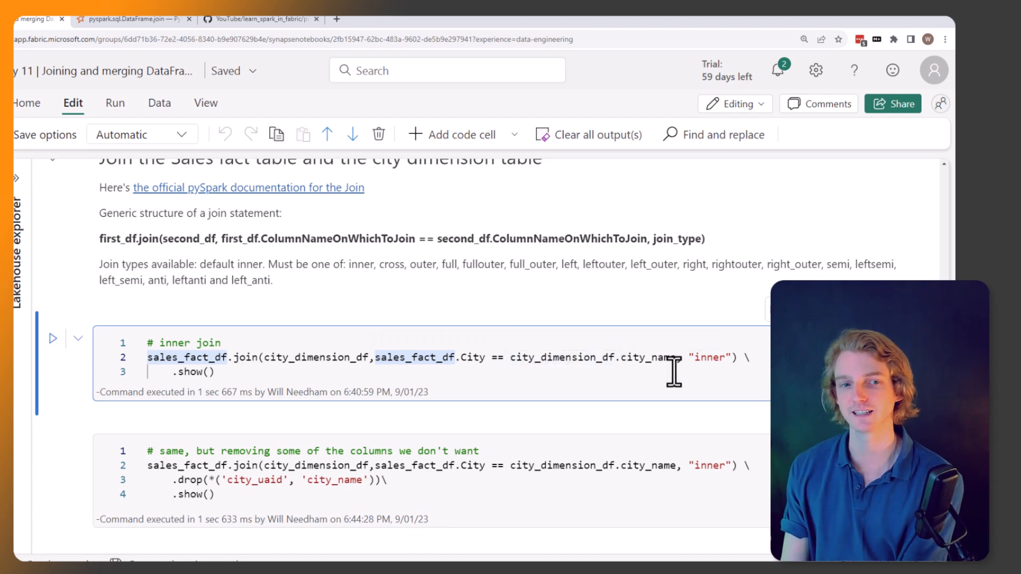
pyautogui.moveTo(717, 357)
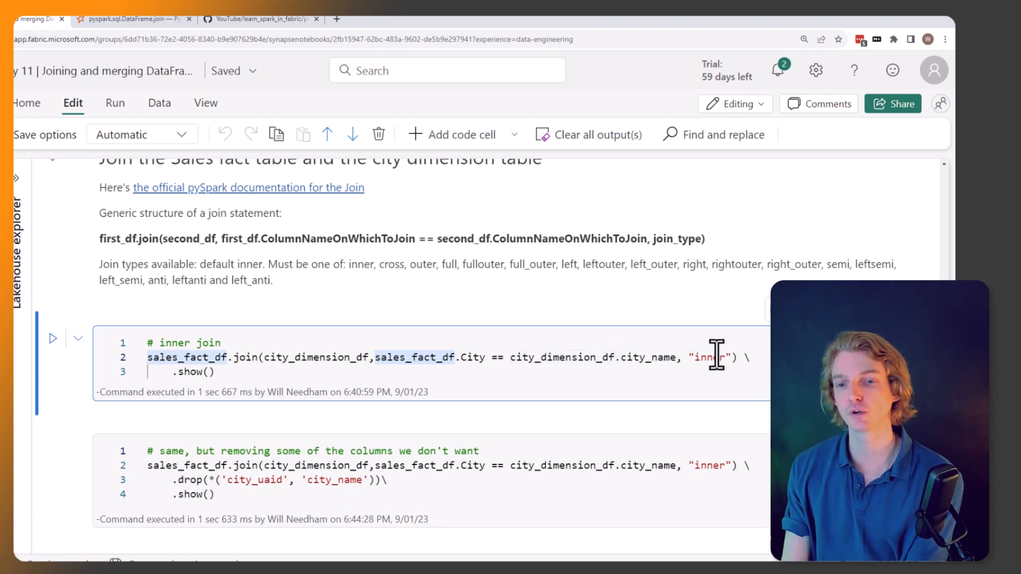
pyautogui.moveTo(736, 326)
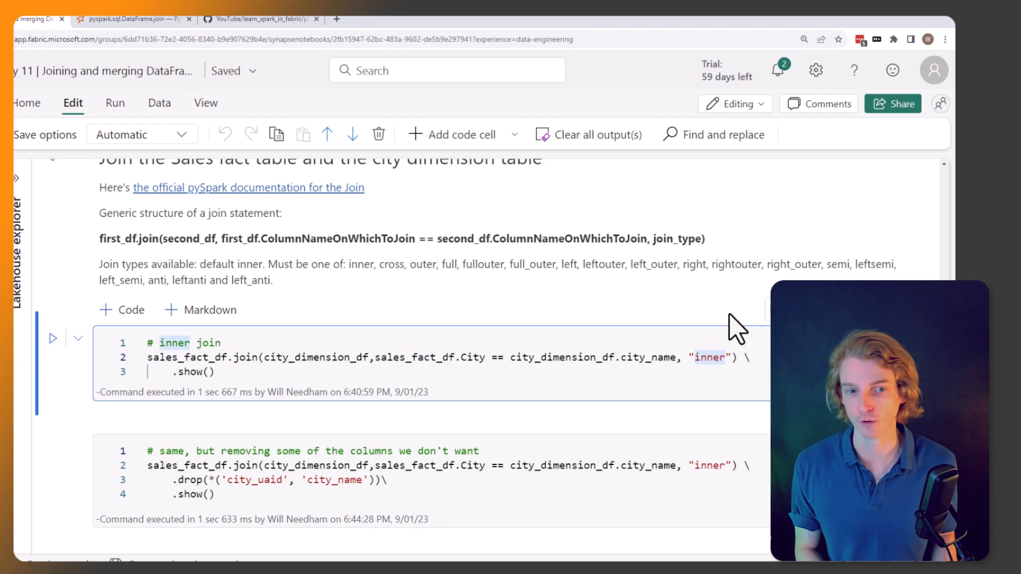
# Run the sales–cities inner join and review the three matched rows with city details.
pyautogui.click(53, 338)
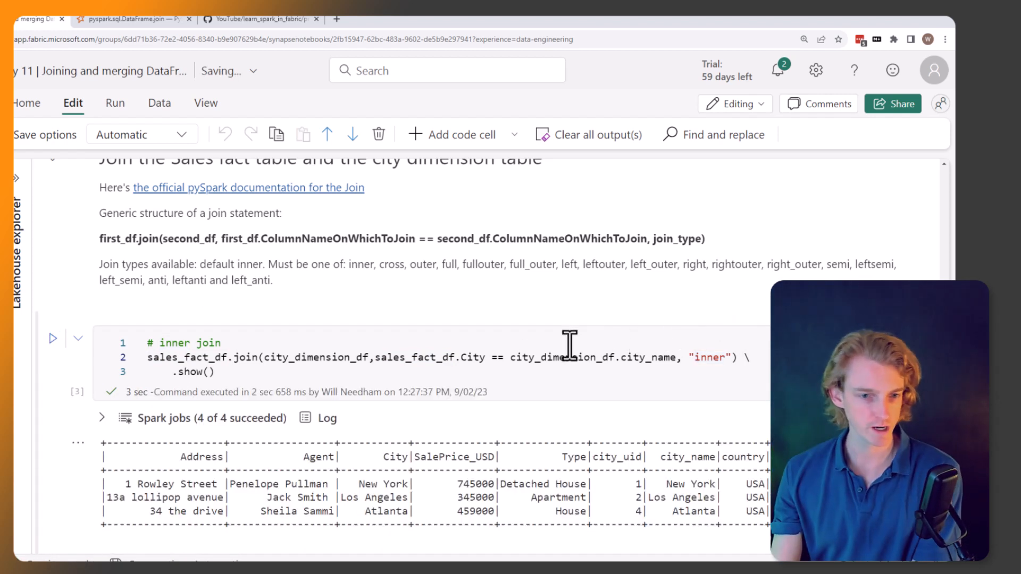
pyautogui.moveTo(441, 399)
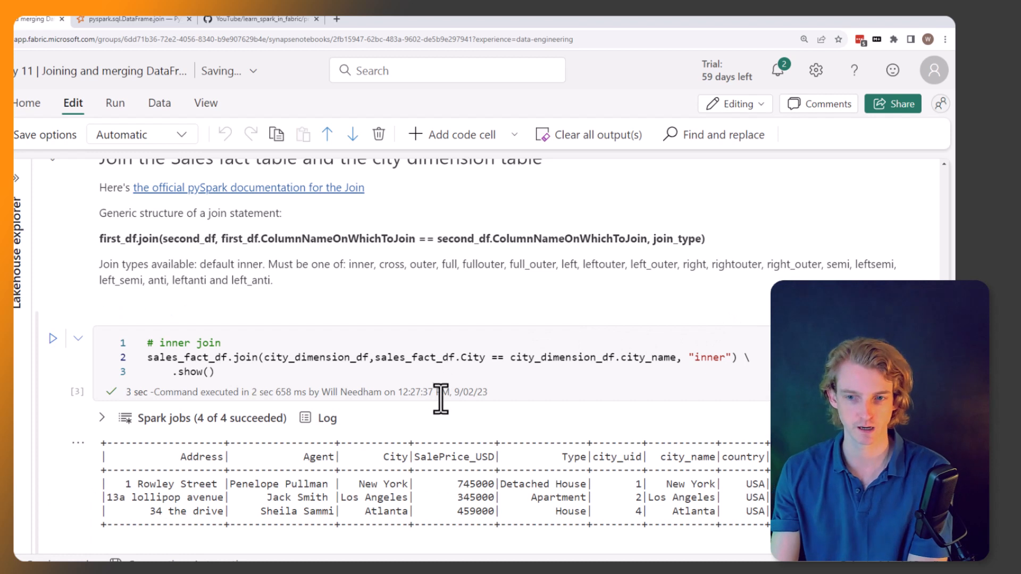
pyautogui.moveTo(358, 366)
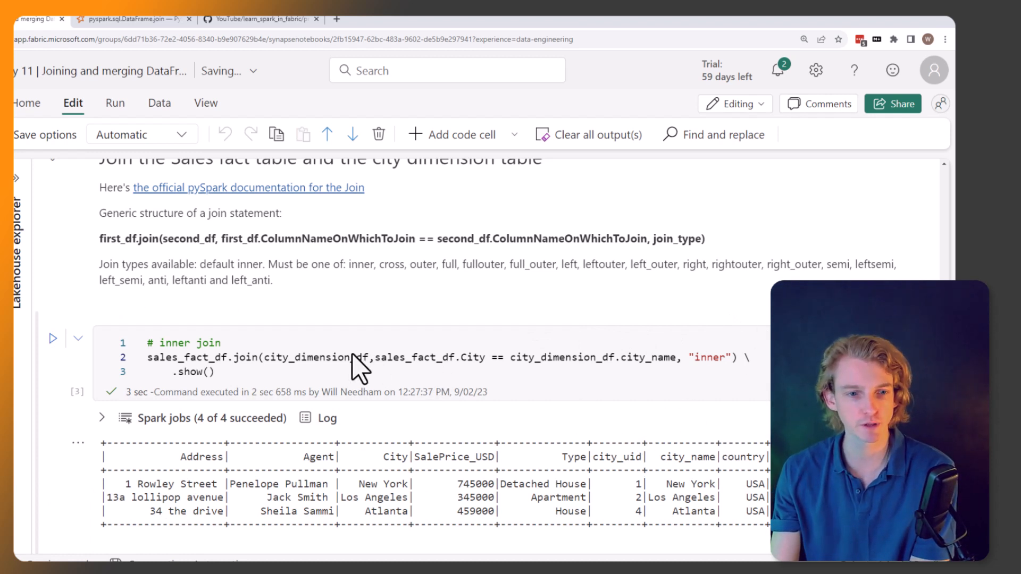
pyautogui.moveTo(551, 485)
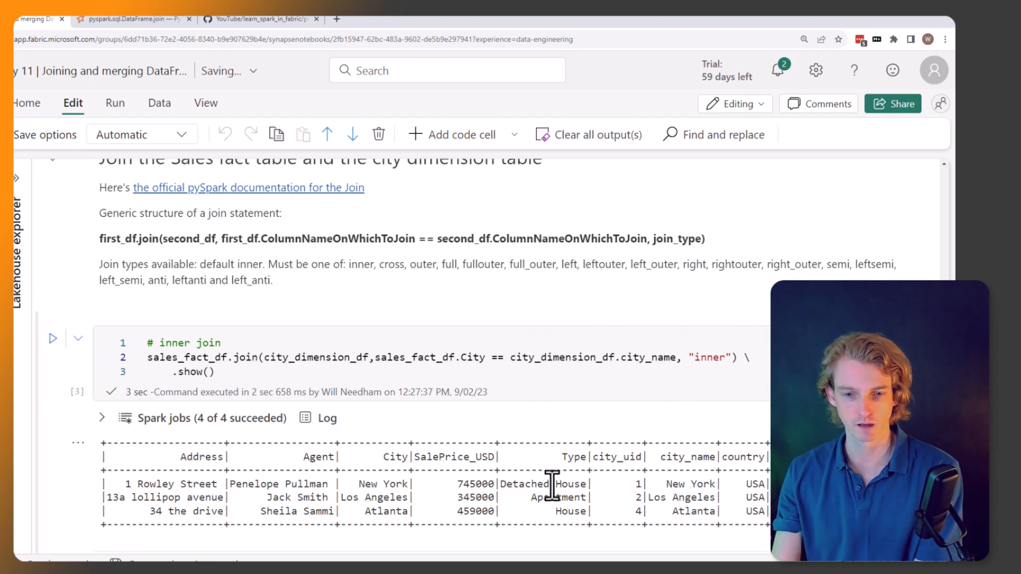
pyautogui.scroll(3)
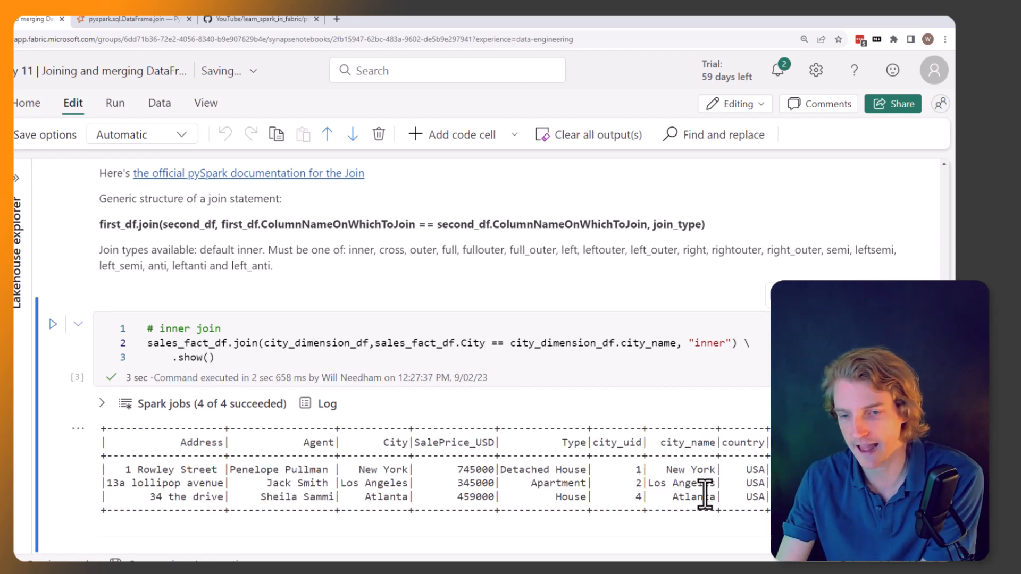
pyautogui.moveTo(638, 469)
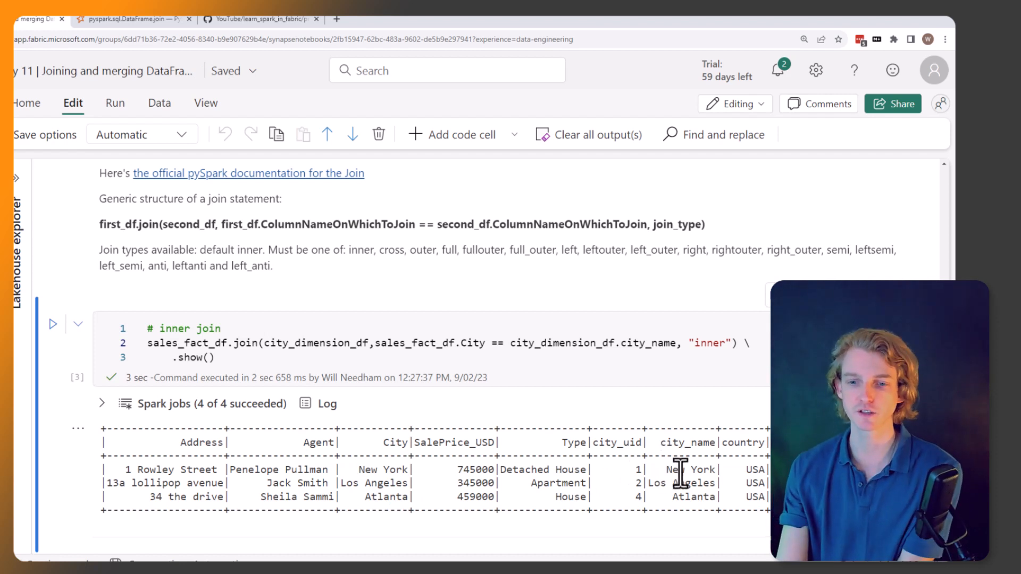
pyautogui.moveTo(679, 470)
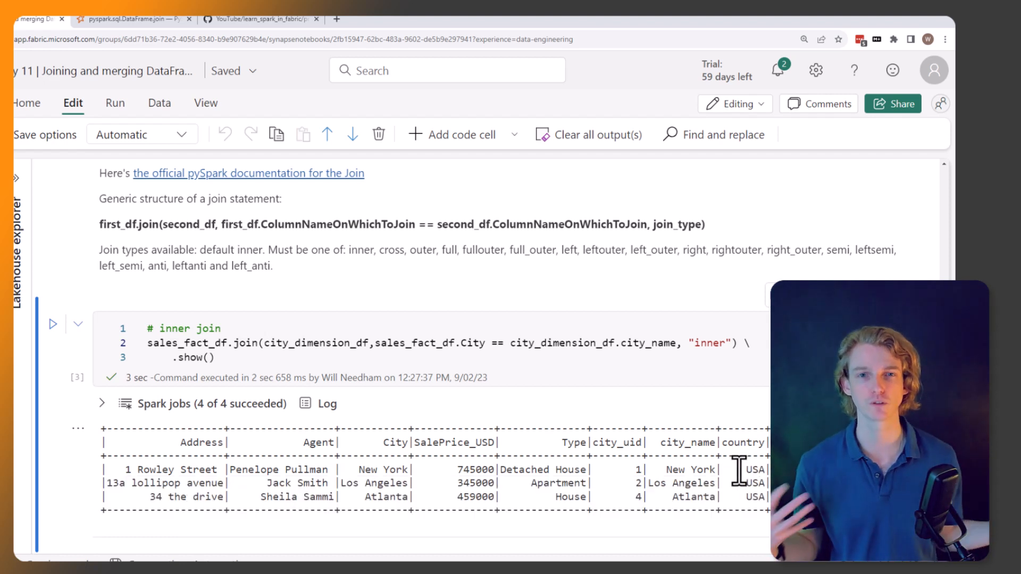
pyautogui.moveTo(684, 504)
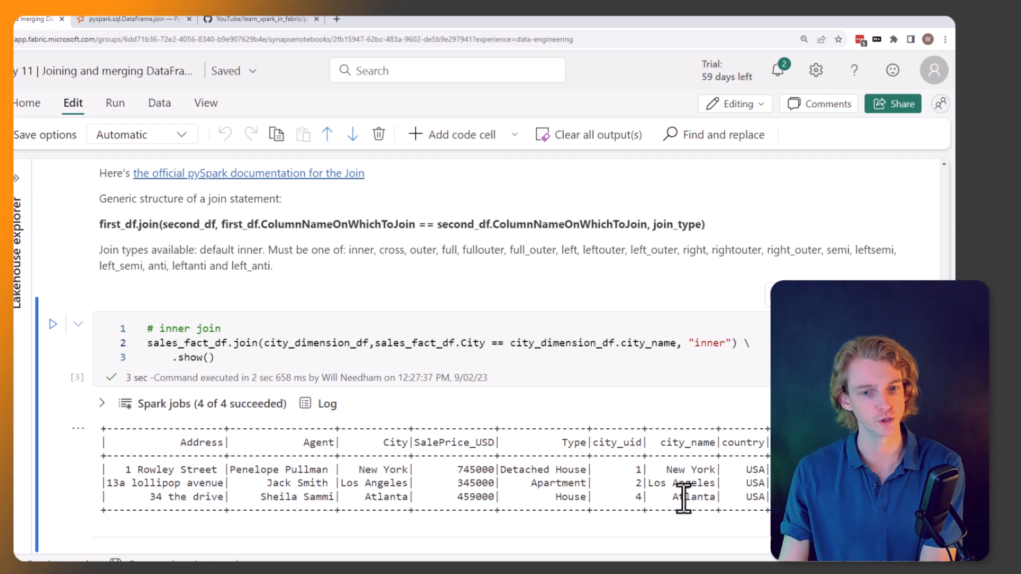
pyautogui.scroll(-3)
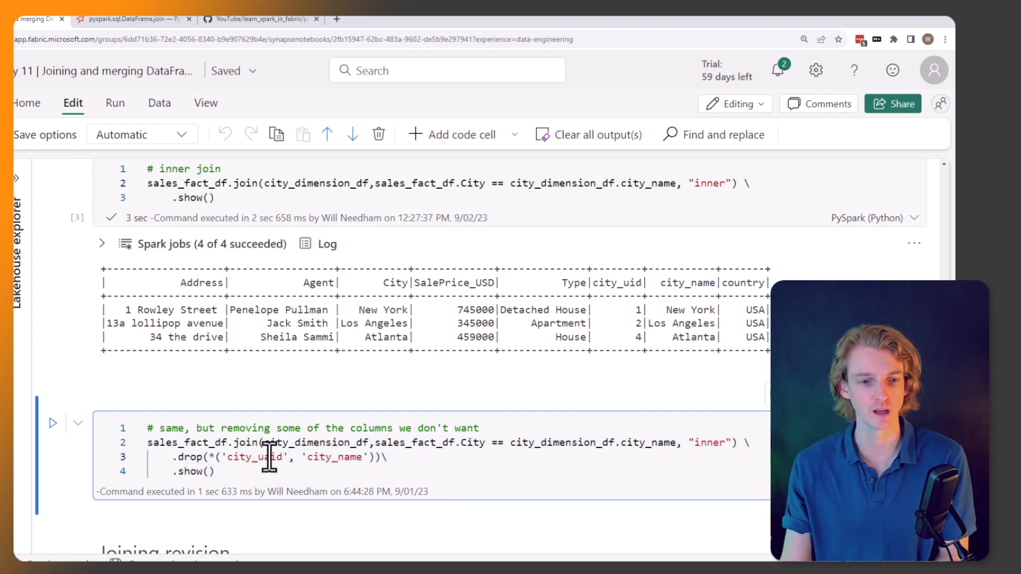
pyautogui.moveTo(455, 454)
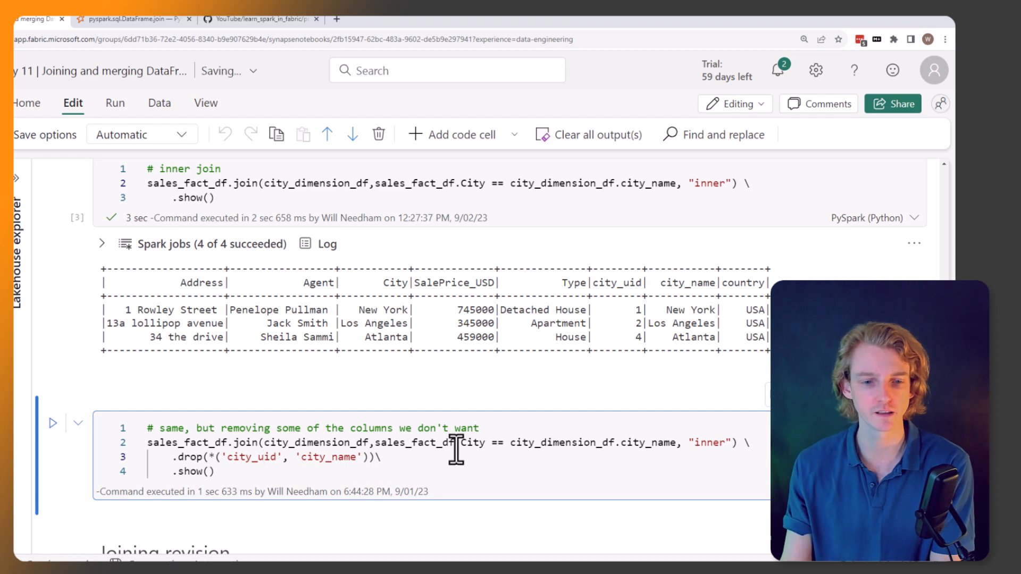
pyautogui.moveTo(311, 456)
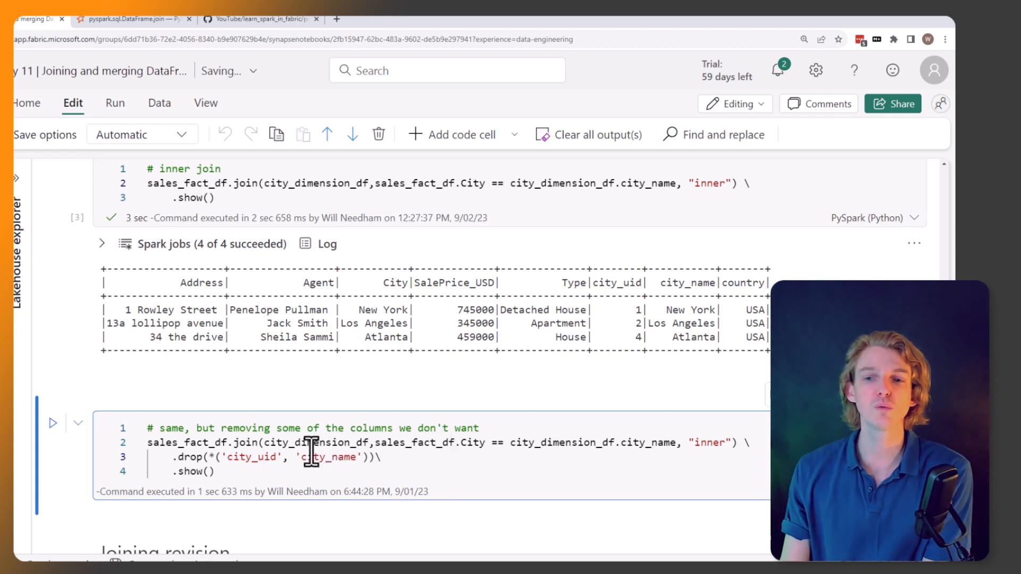
pyautogui.moveTo(372, 293)
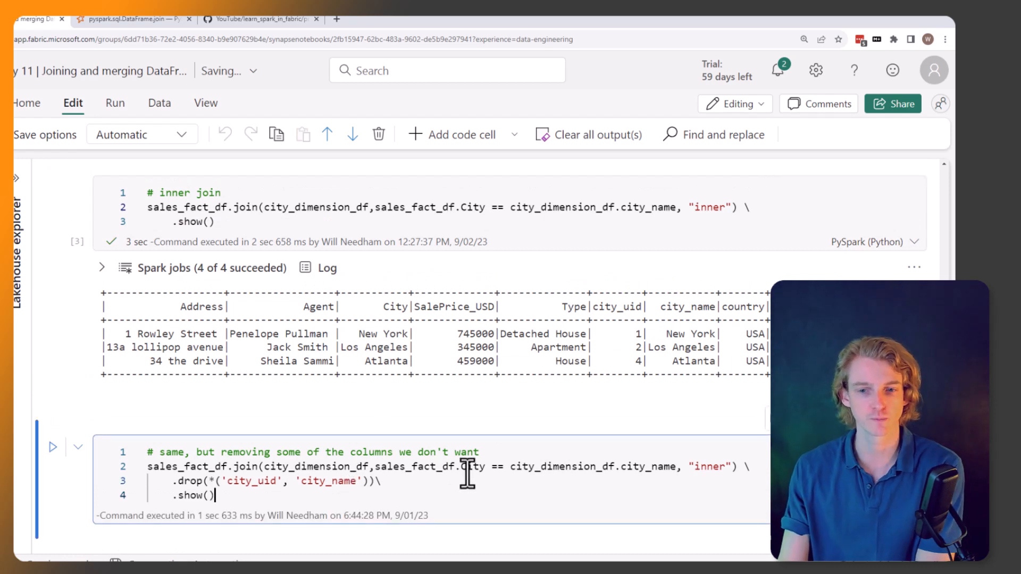
pyautogui.moveTo(589, 491)
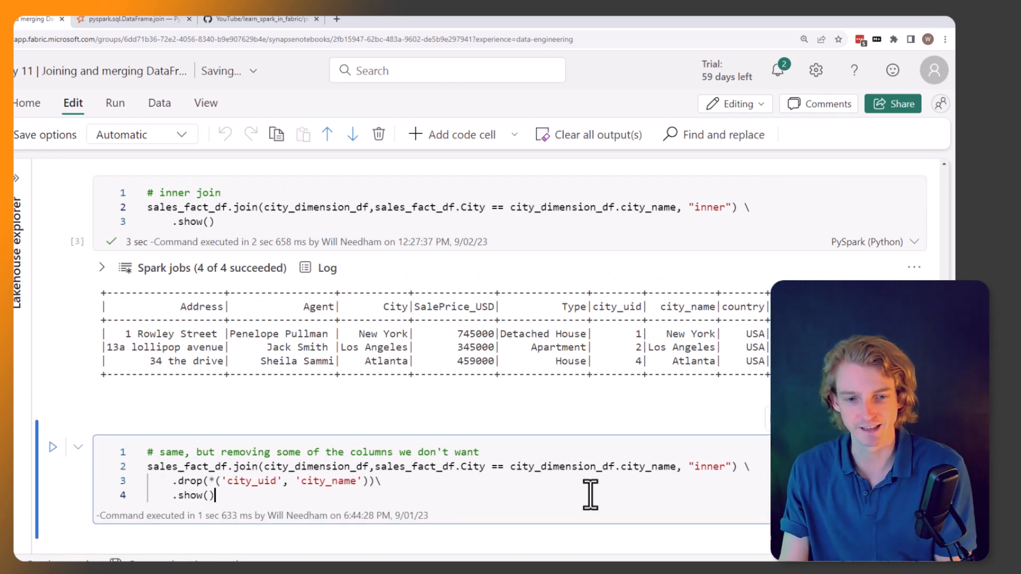
# Run the .drop() join cell, returning three sales rows without city_uid and city_name.
pyautogui.click(53, 447)
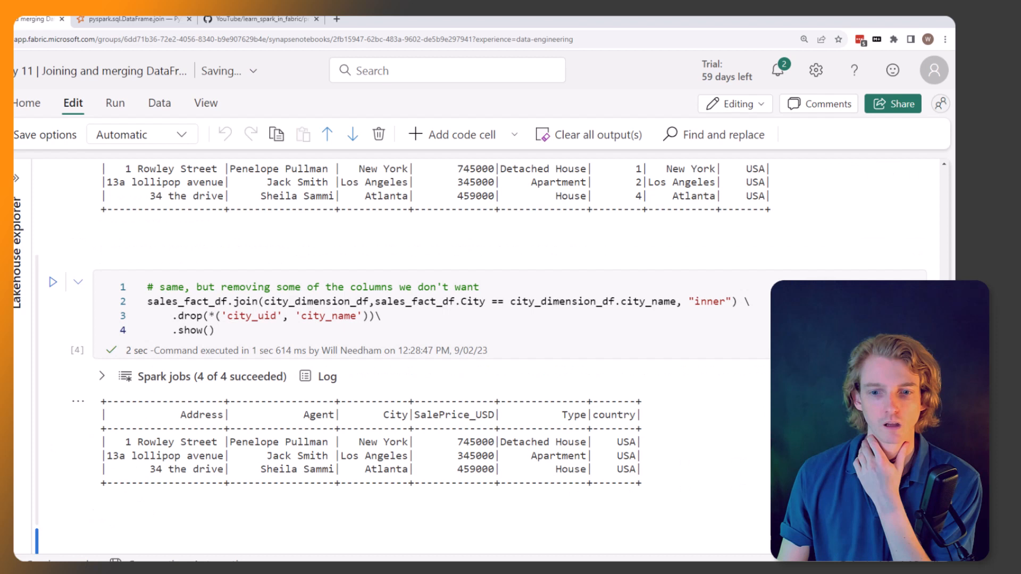
pyautogui.scroll(3)
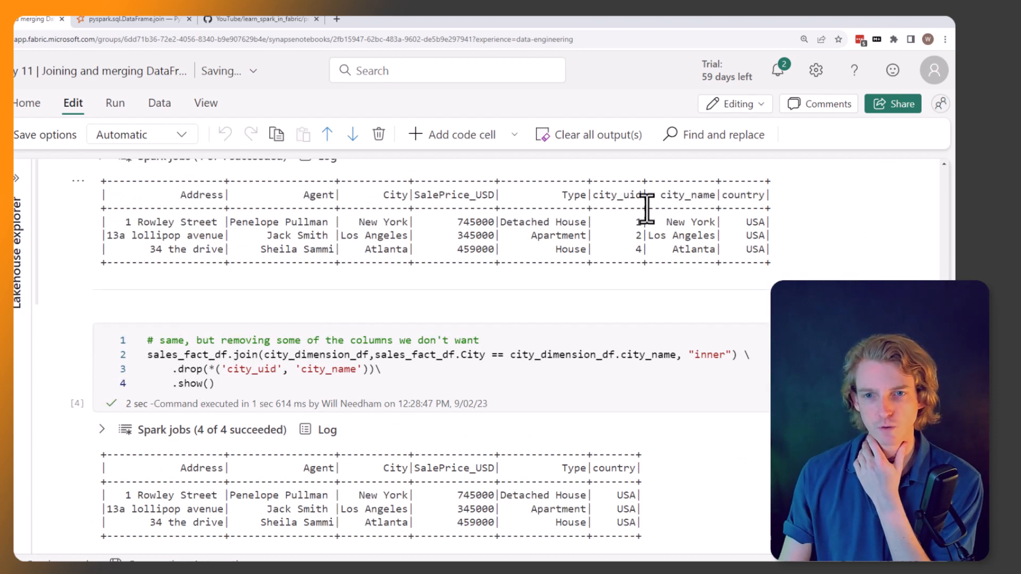
pyautogui.moveTo(677, 202)
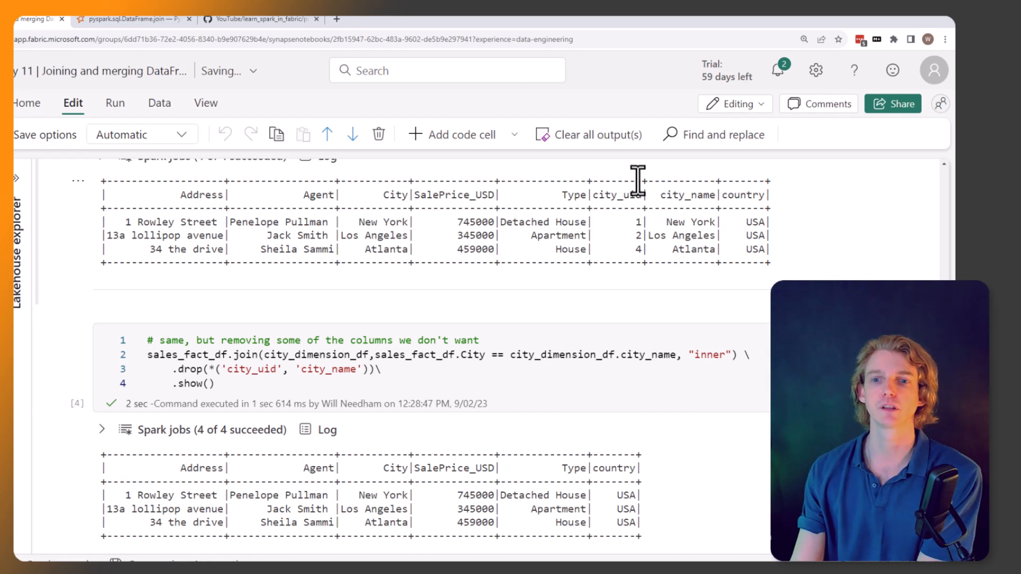
pyautogui.scroll(-3)
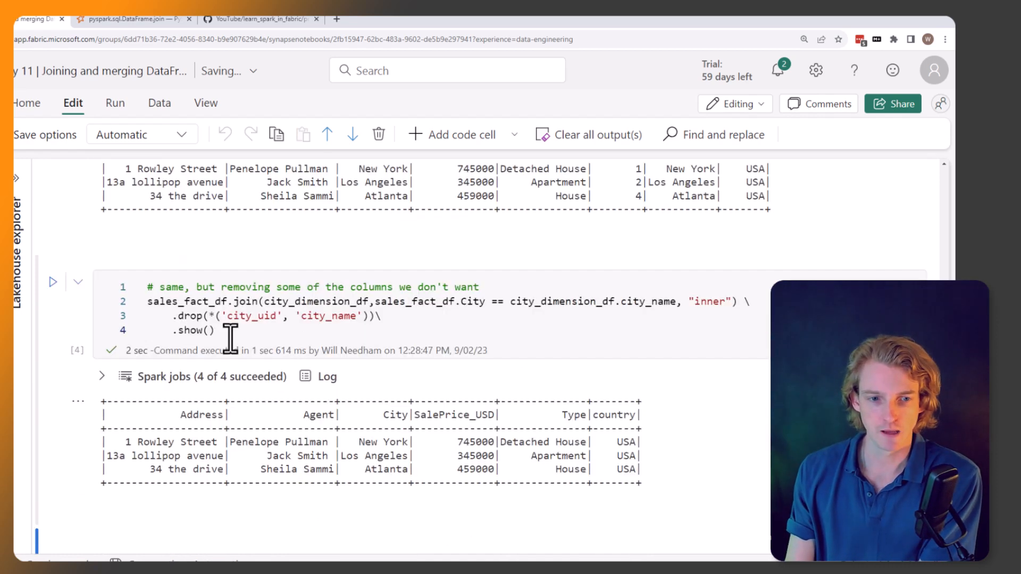
pyautogui.scroll(-3)
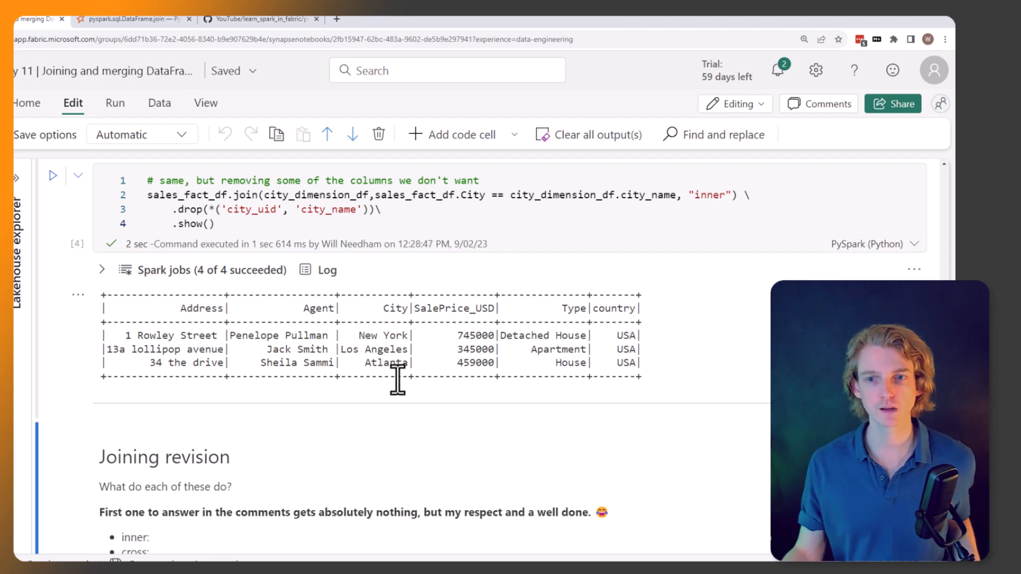
pyautogui.moveTo(598, 380)
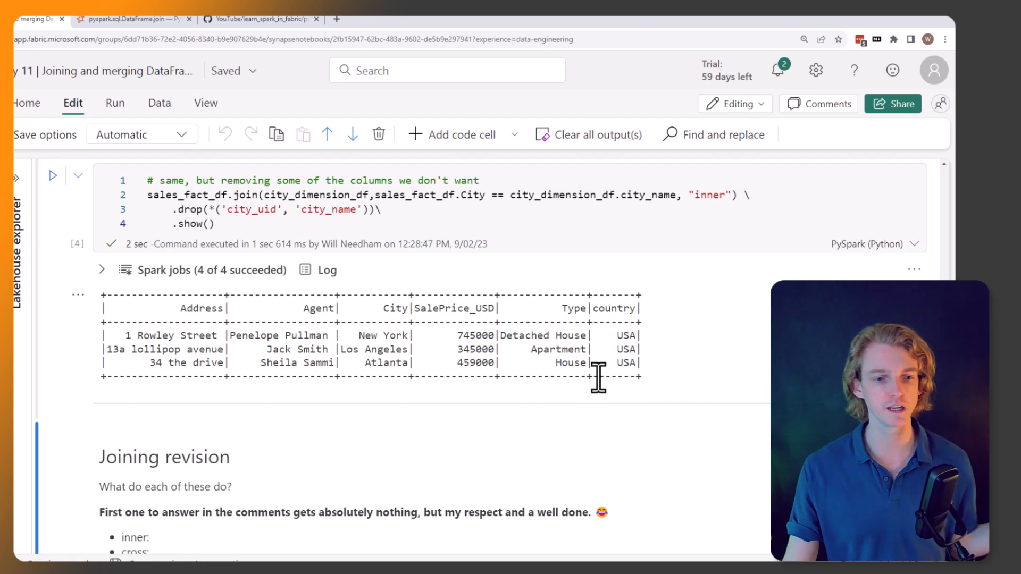
pyautogui.moveTo(690, 195)
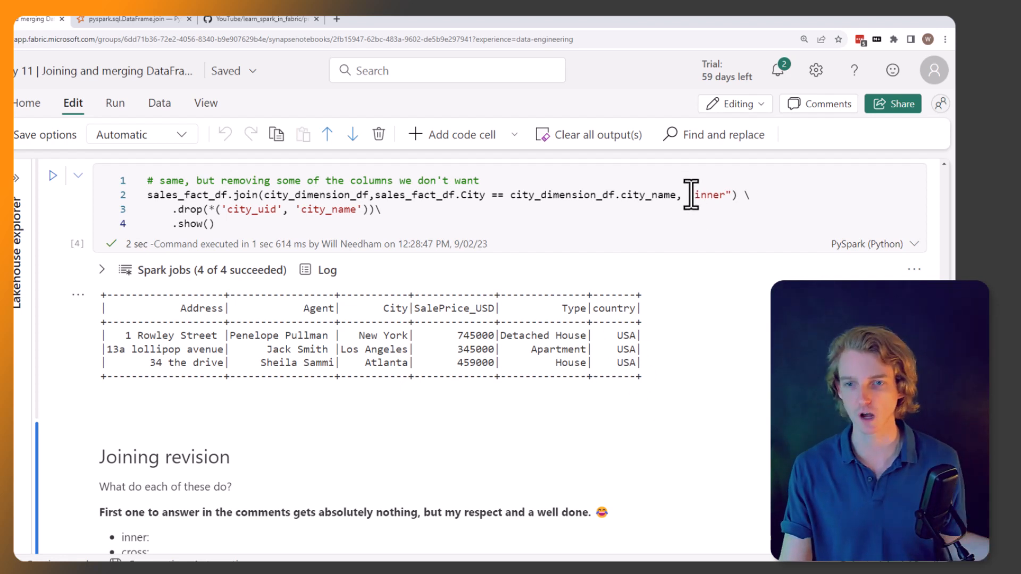
# Scroll to the Joining revision list of join types and the final-tasks checklist.
pyautogui.scroll(-3)
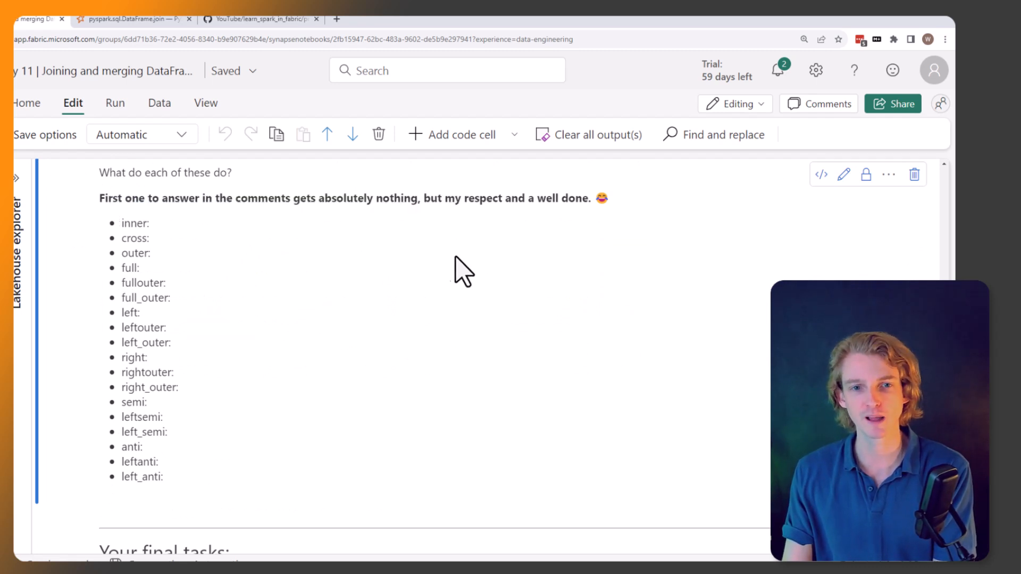
pyautogui.moveTo(474, 238)
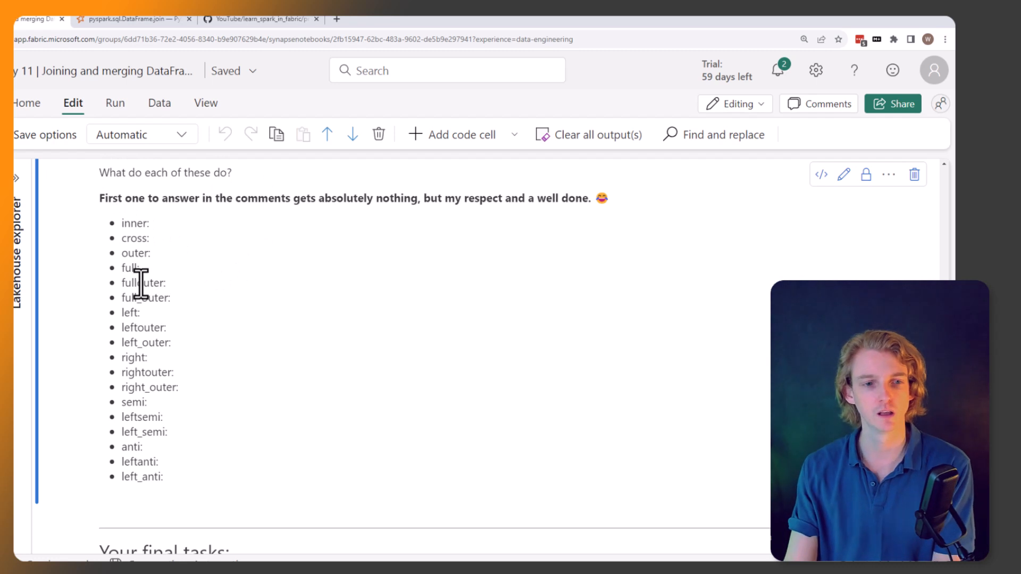
pyautogui.moveTo(155, 289)
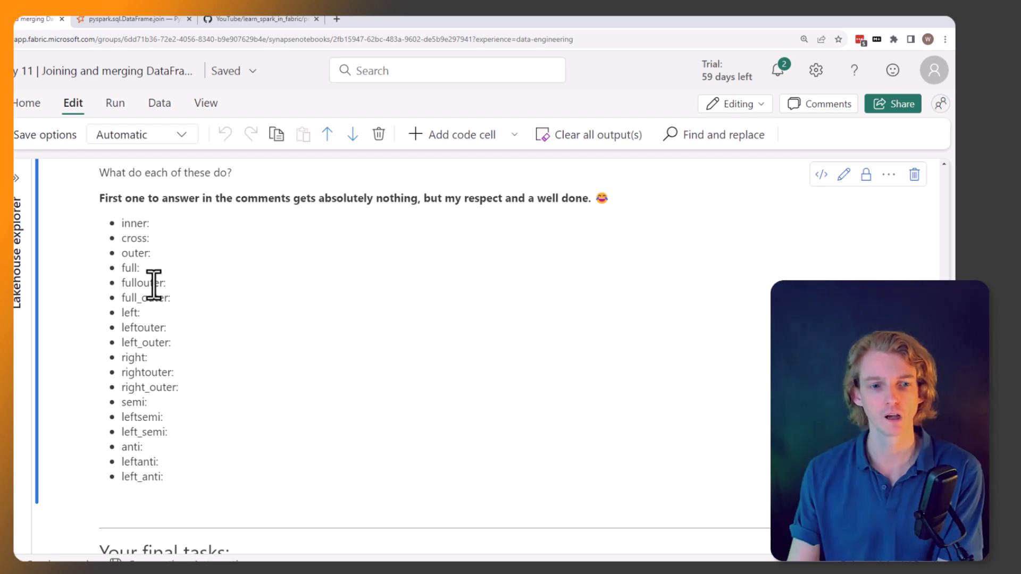
pyautogui.scroll(3)
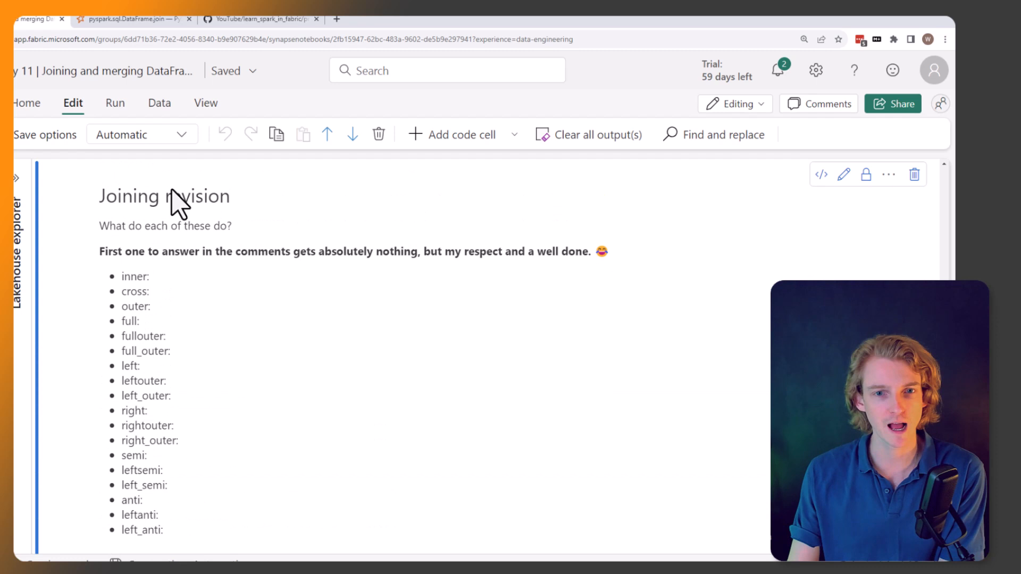
pyautogui.moveTo(207, 462)
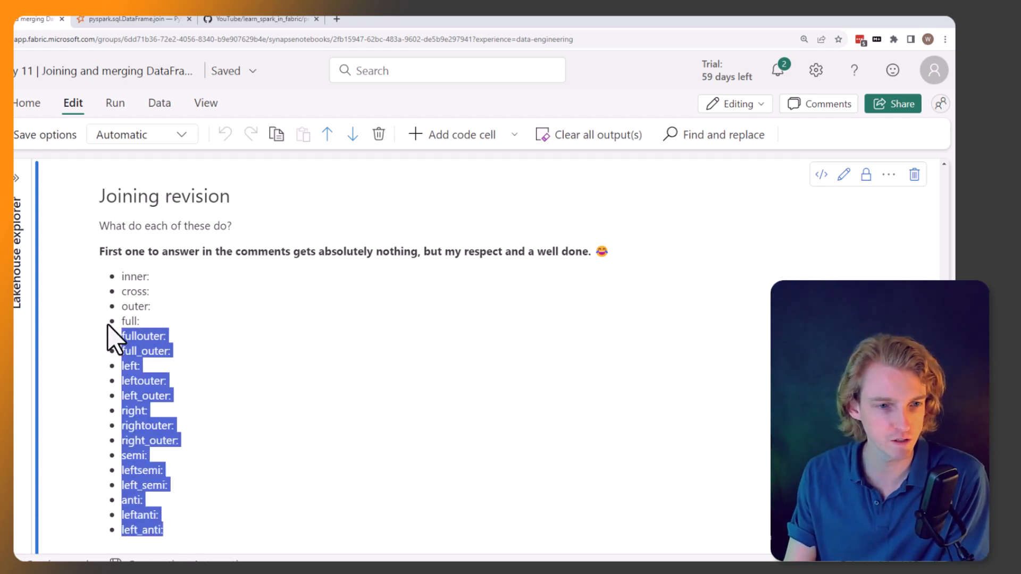
pyautogui.scroll(-3)
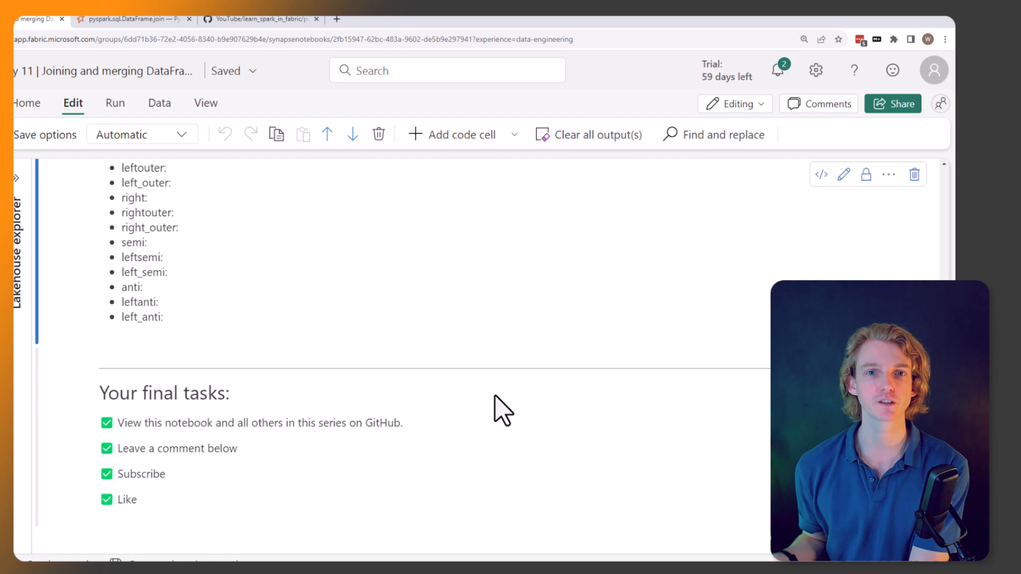
pyautogui.moveTo(315, 176)
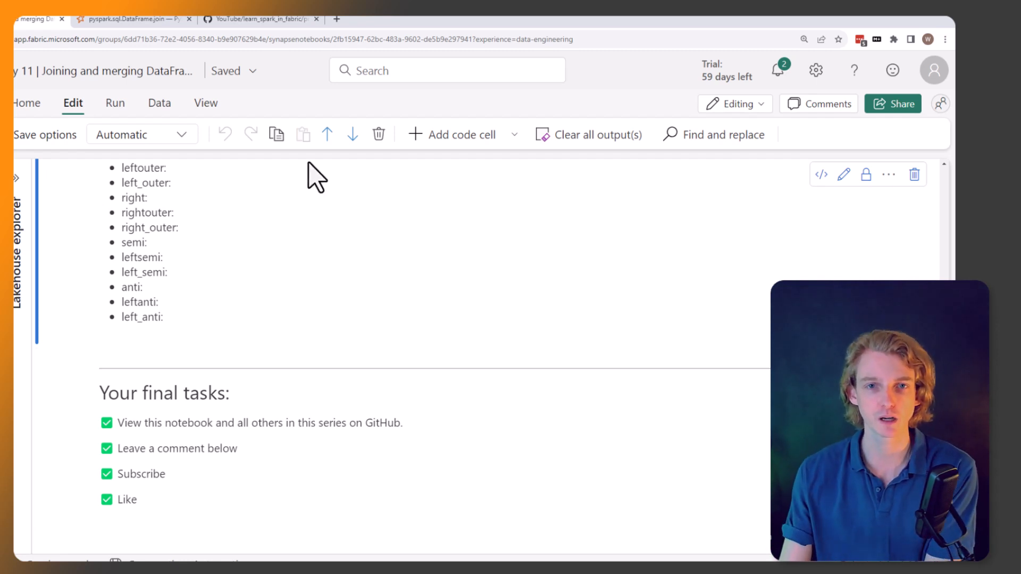